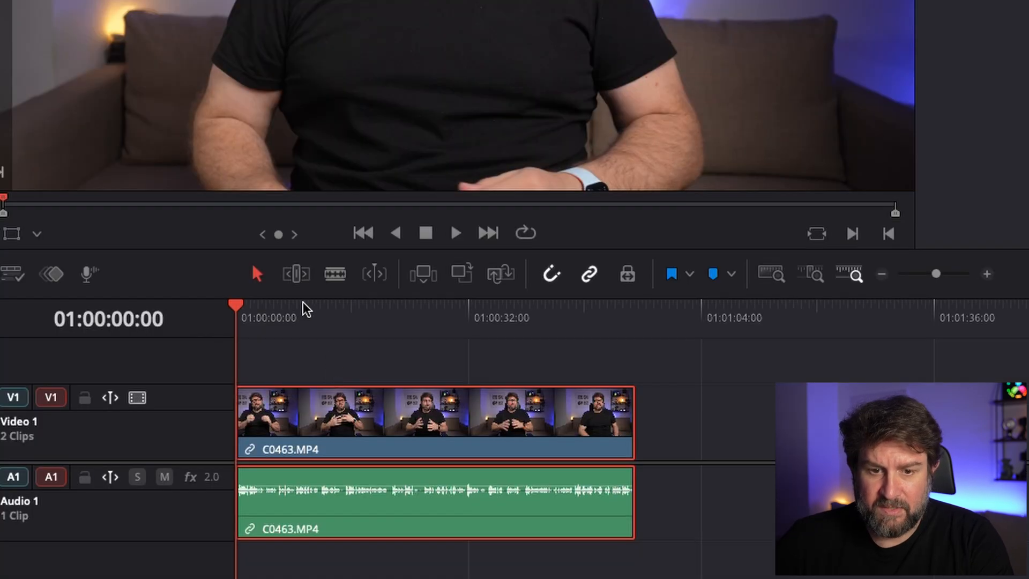
# - Locate the pause near the seven-second mark by playing and stopping the talking-head clip
pyautogui.click(345, 317)
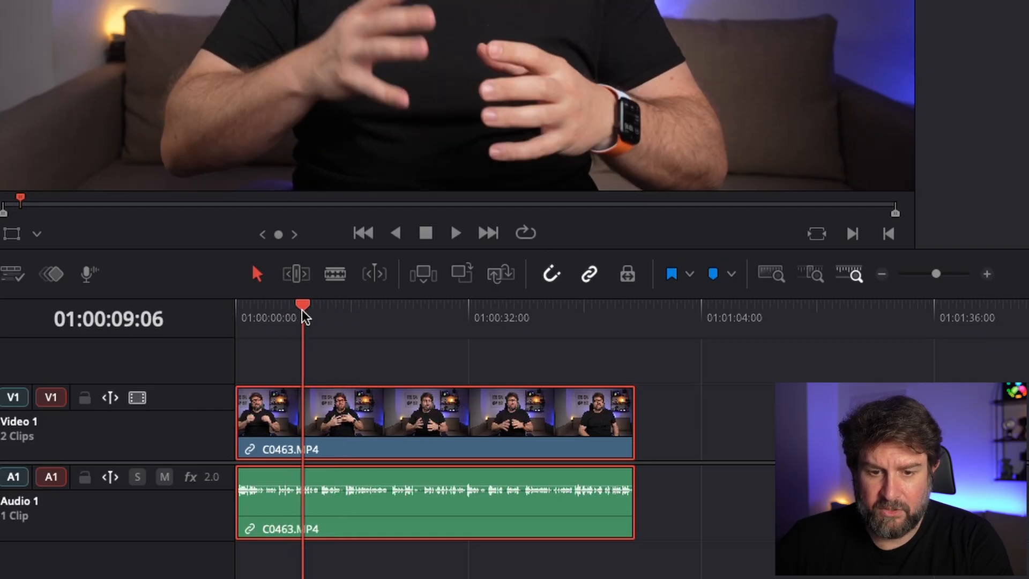
pyautogui.click(456, 234)
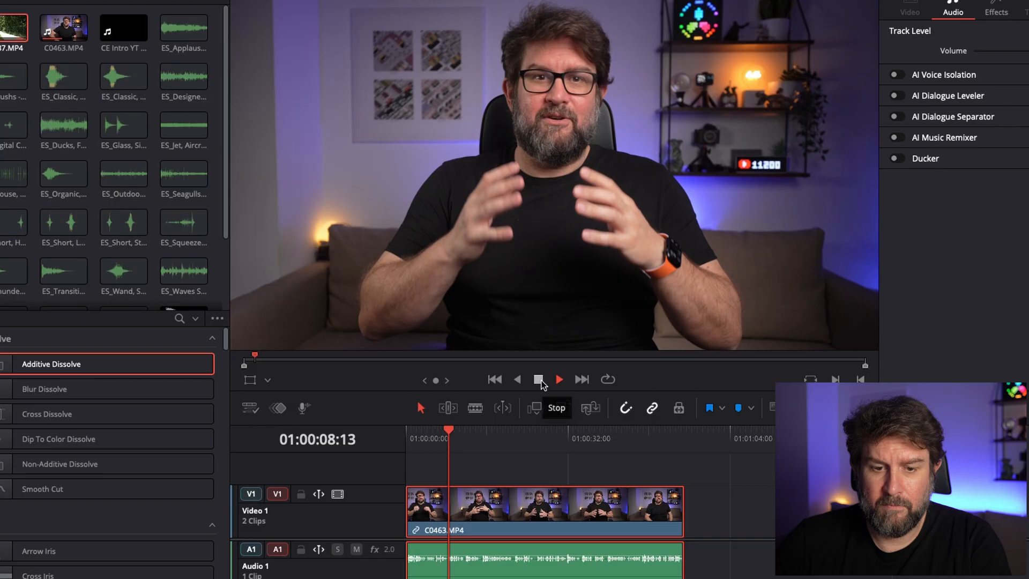
pyautogui.click(538, 379)
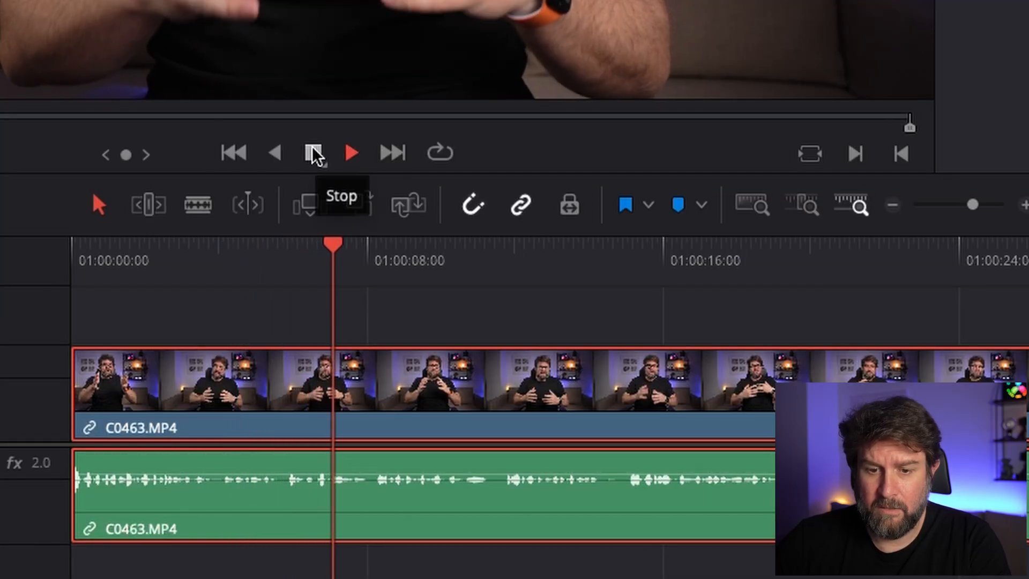
pyautogui.click(312, 153)
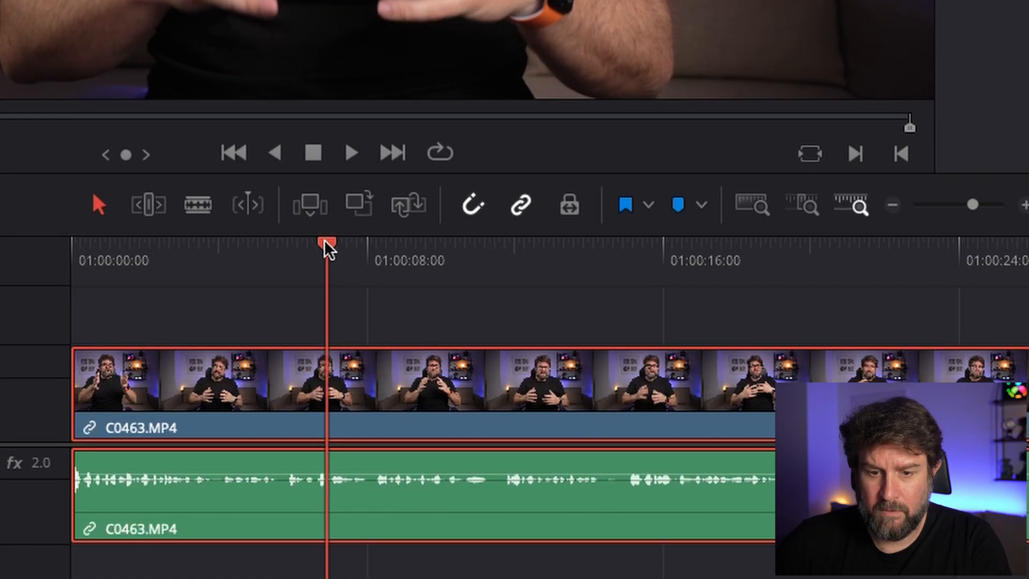
# - Blade the C0463 clip at the pause and remove the gap, leaving three pieces
pyautogui.click(197, 205)
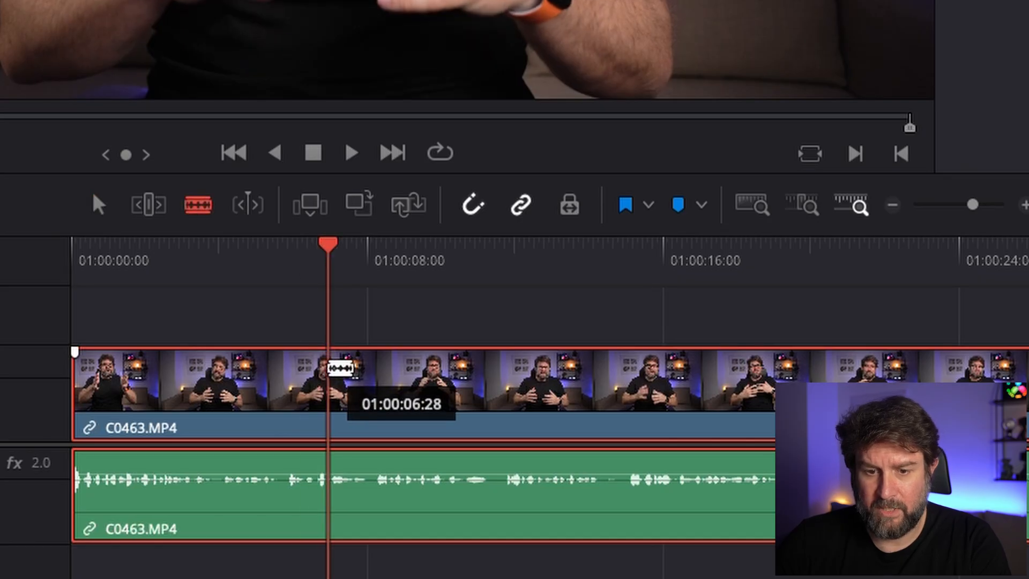
pyautogui.click(315, 152)
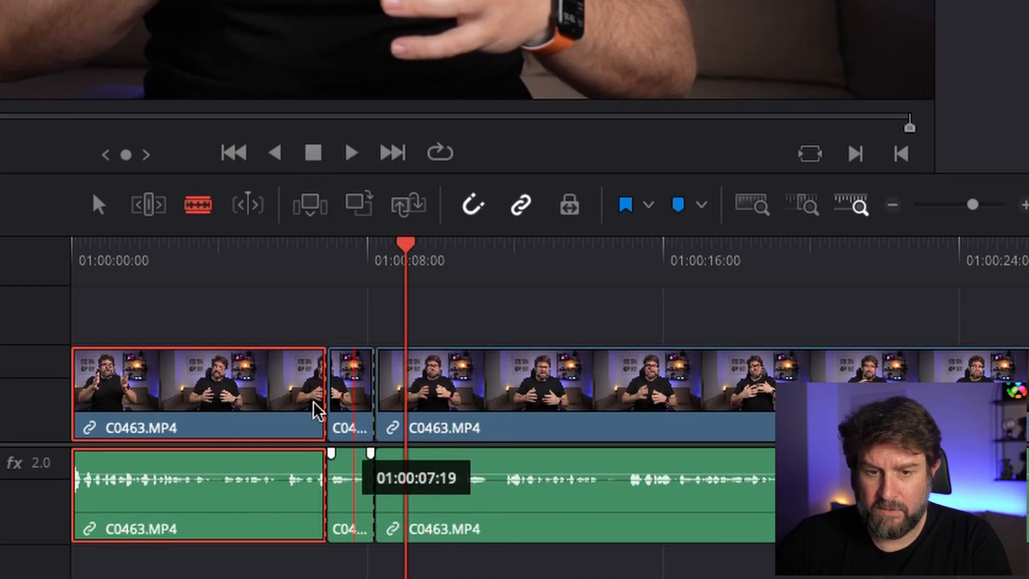
pyautogui.click(349, 394)
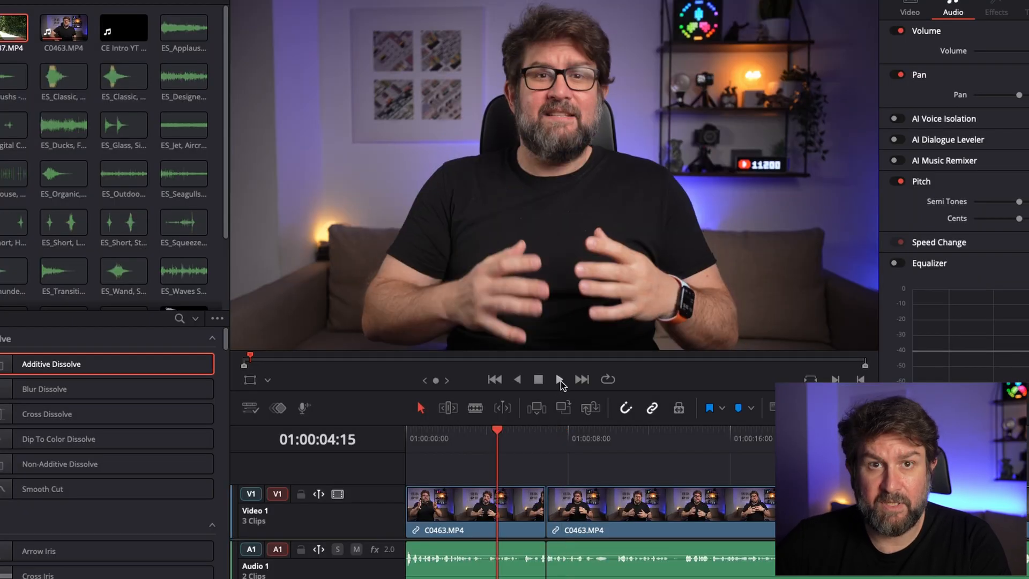
# - Play back and review the freshly cut section several times
pyautogui.click(538, 379)
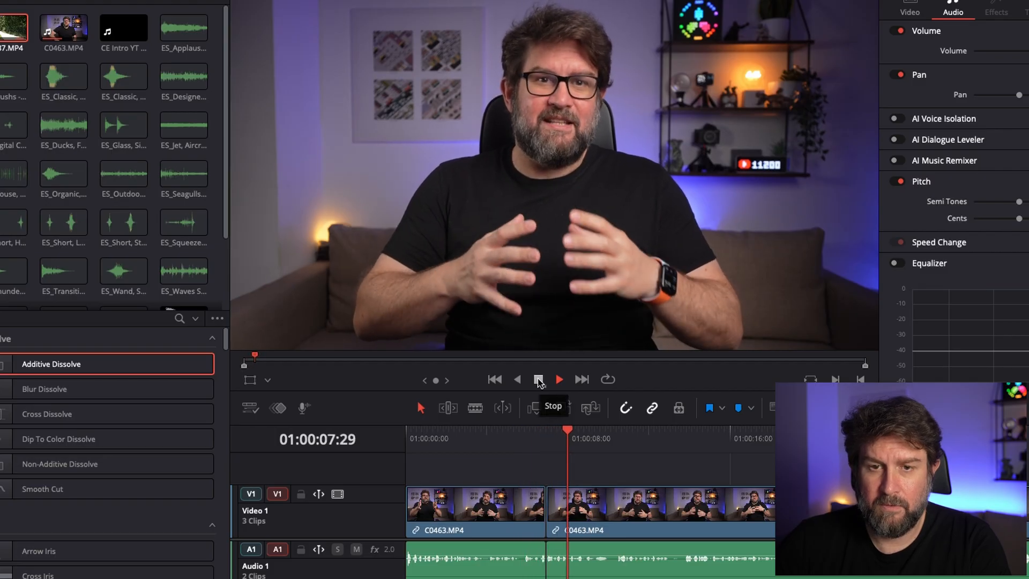
pyautogui.click(538, 379)
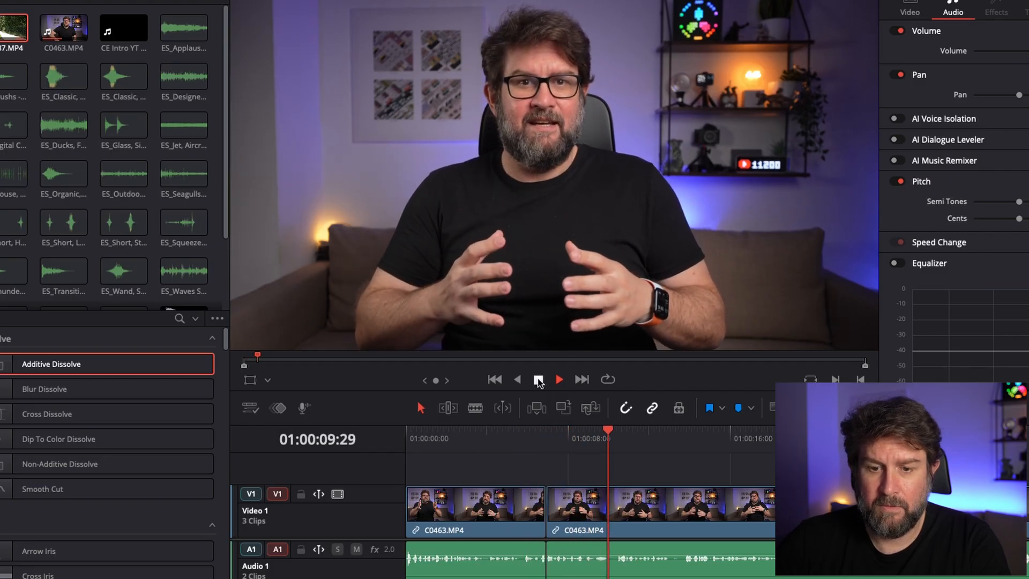
pyautogui.click(538, 380)
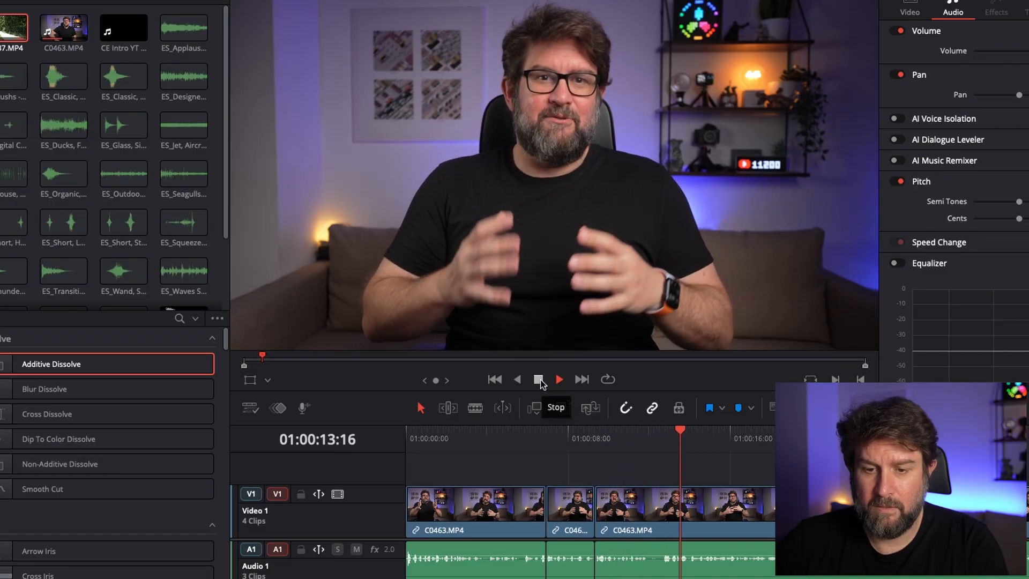
pyautogui.click(539, 378)
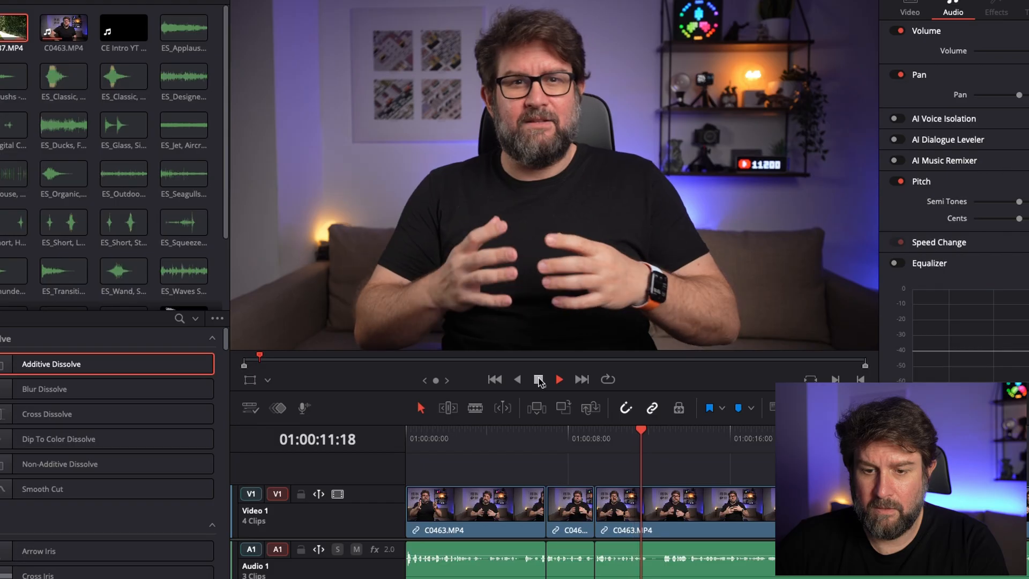
pyautogui.click(538, 379)
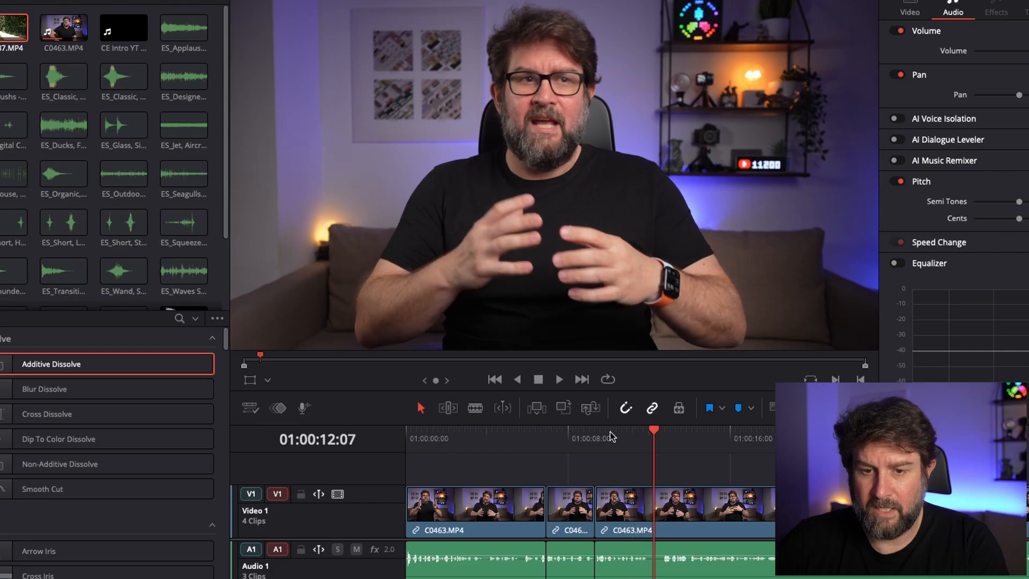
pyautogui.click(560, 379)
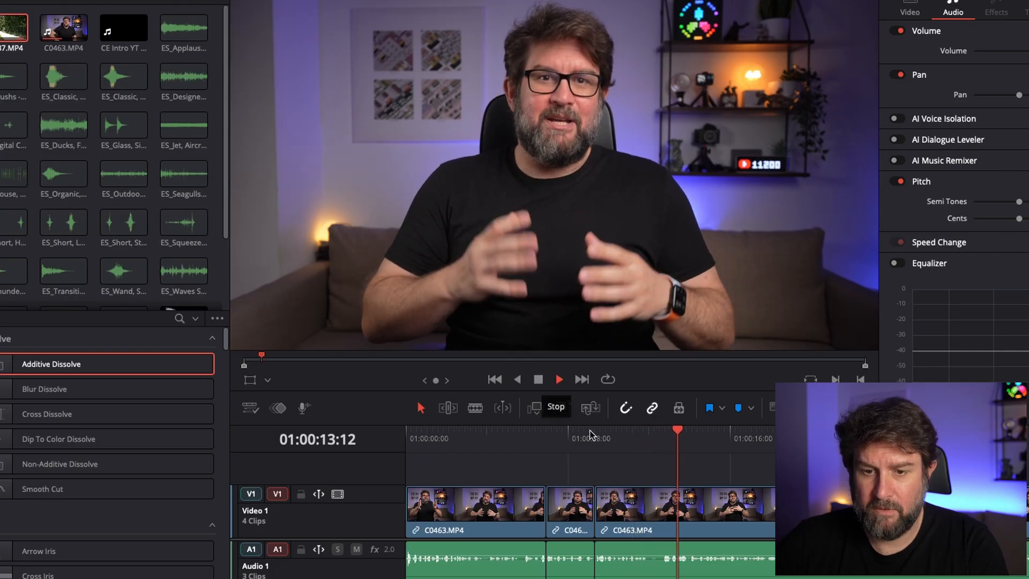
pyautogui.click(538, 379)
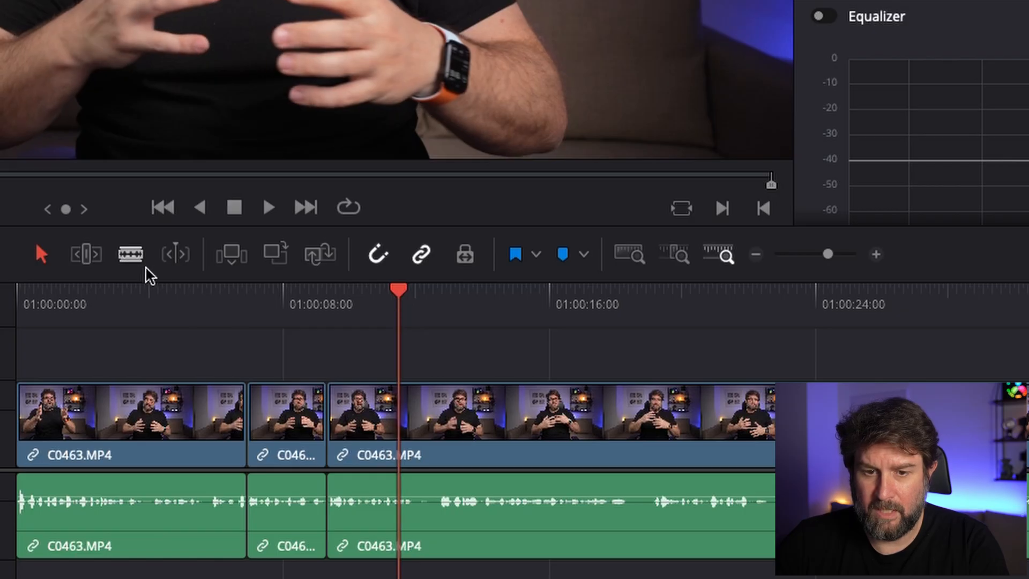
# - Blade out further pauses, ripple delete them, and review the cuts with playback
pyautogui.click(131, 254)
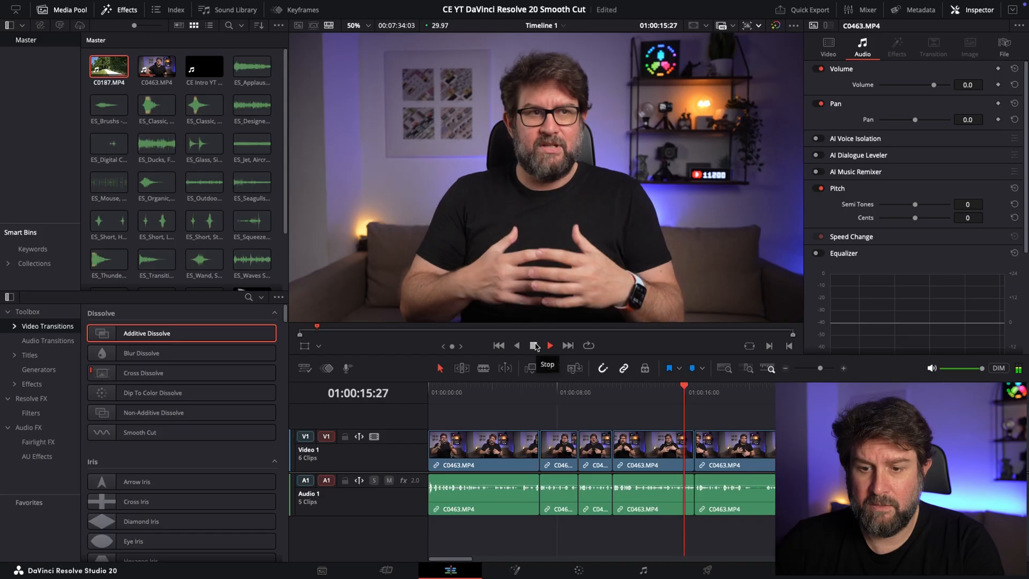
pyautogui.click(534, 345)
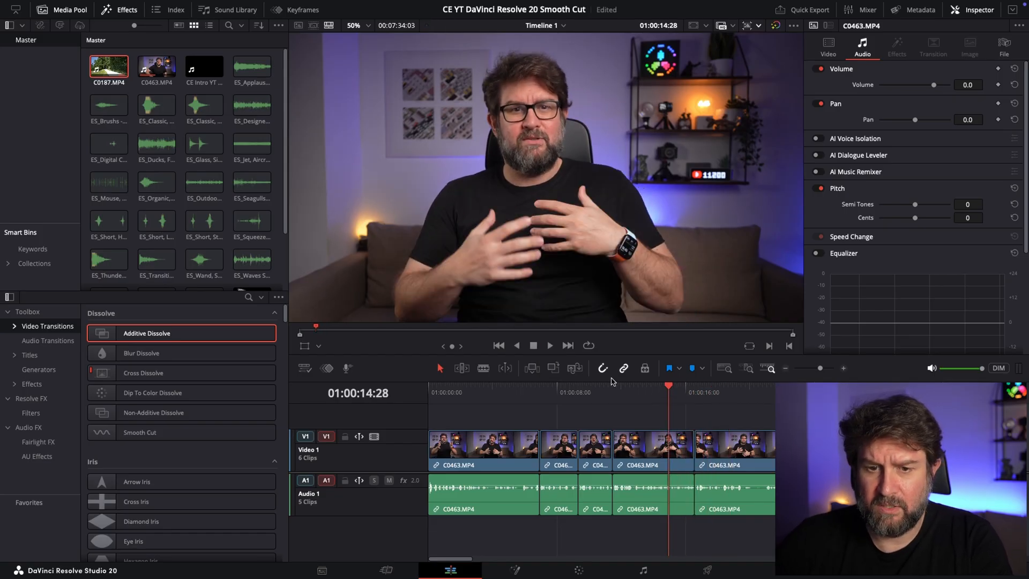
pyautogui.click(550, 345)
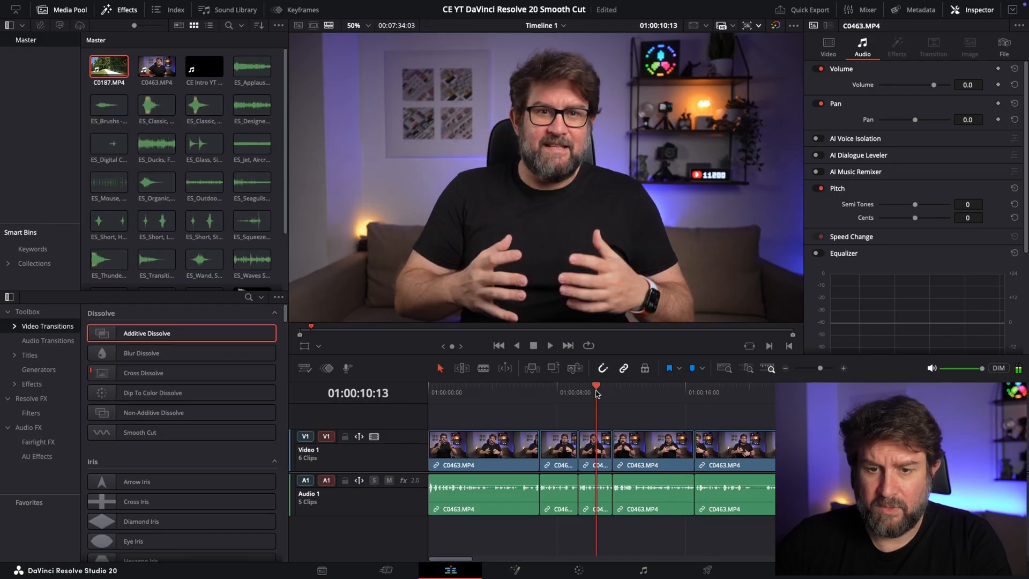
pyautogui.click(534, 345)
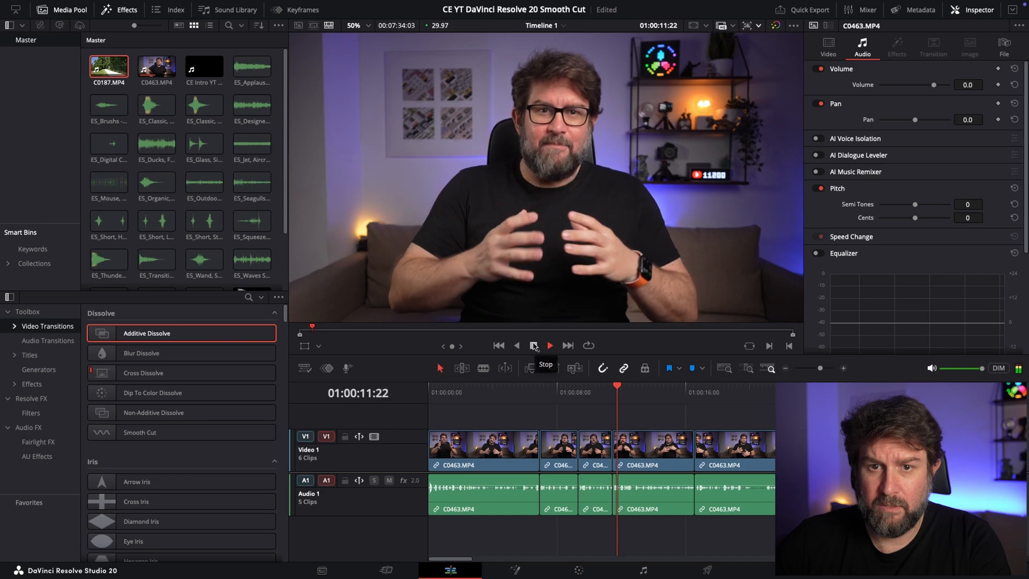
pyautogui.click(534, 345)
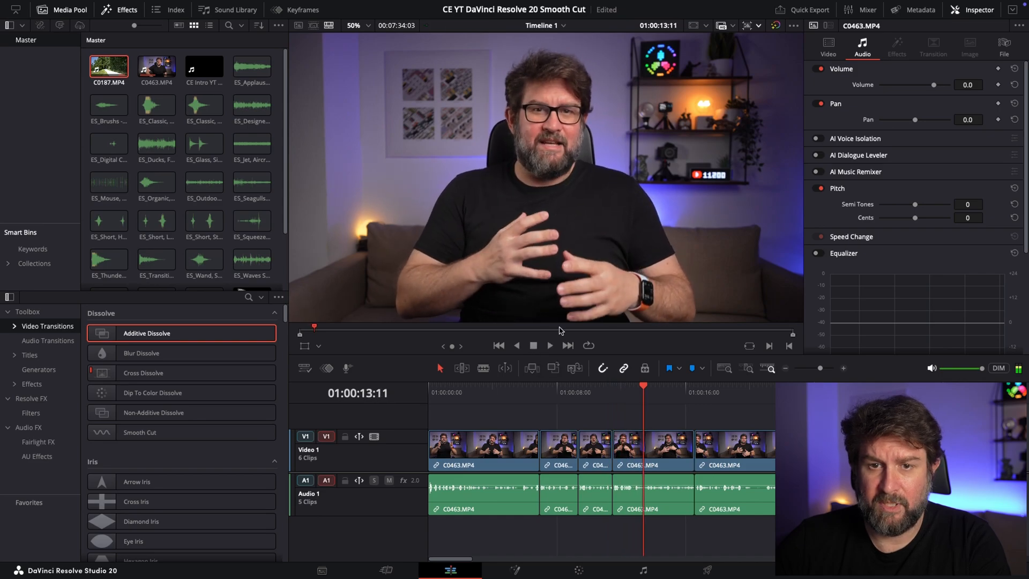
pyautogui.click(549, 346)
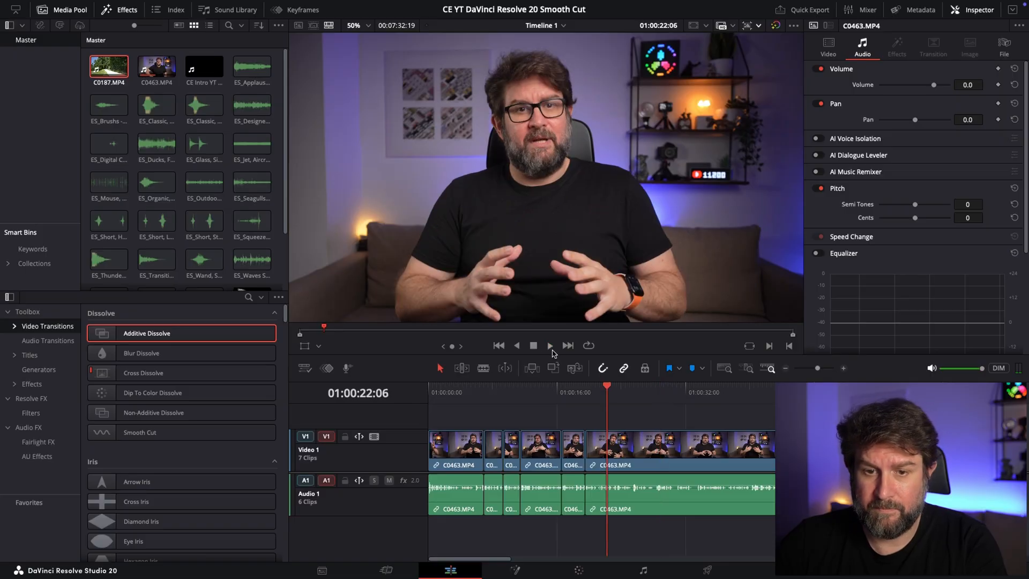
# - Cut out the pause near 28 seconds, bringing the track to eight clips, and play it back
pyautogui.click(550, 345)
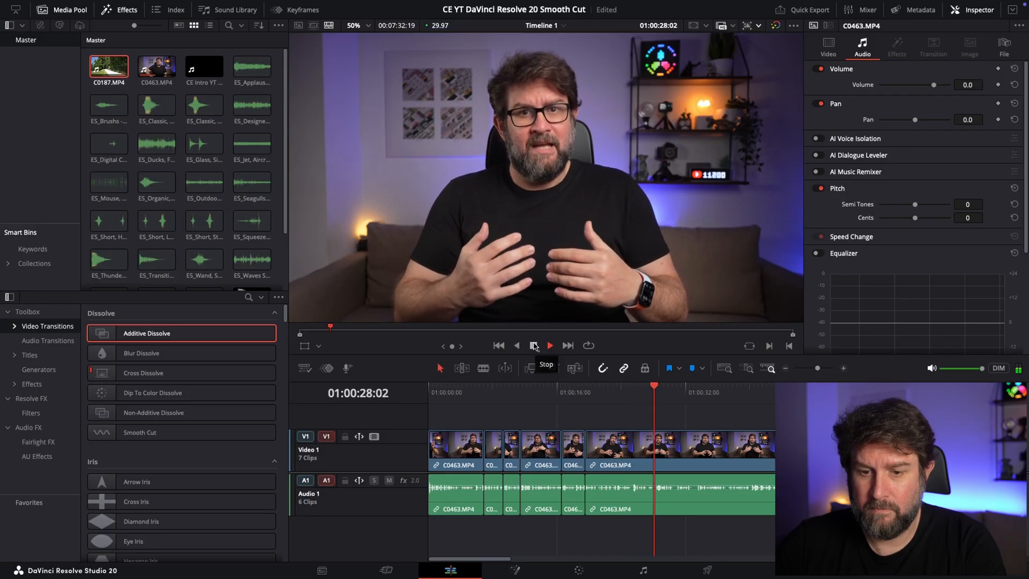
pyautogui.click(534, 345)
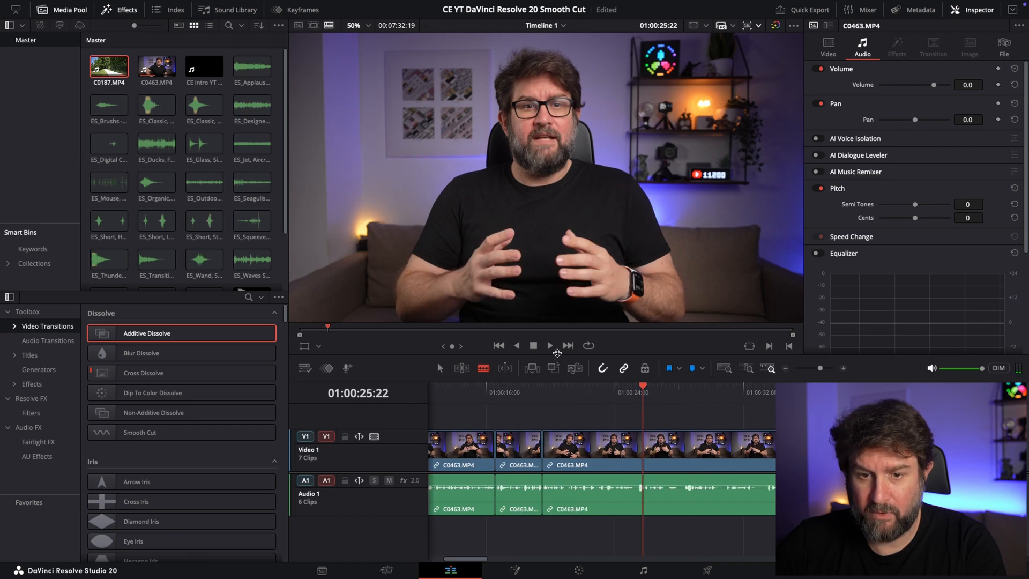
pyautogui.click(534, 345)
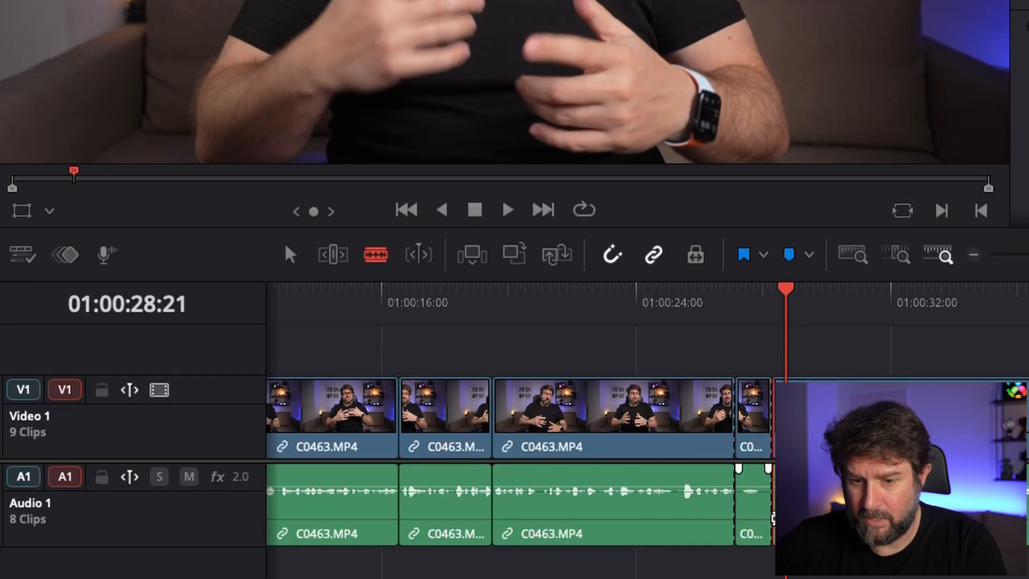
pyautogui.click(752, 415)
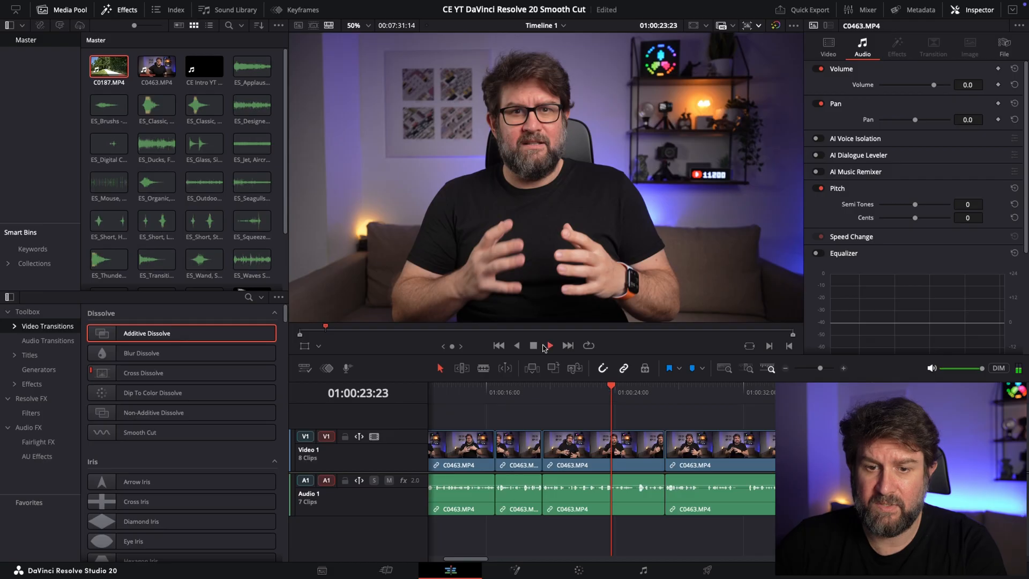
pyautogui.click(550, 345)
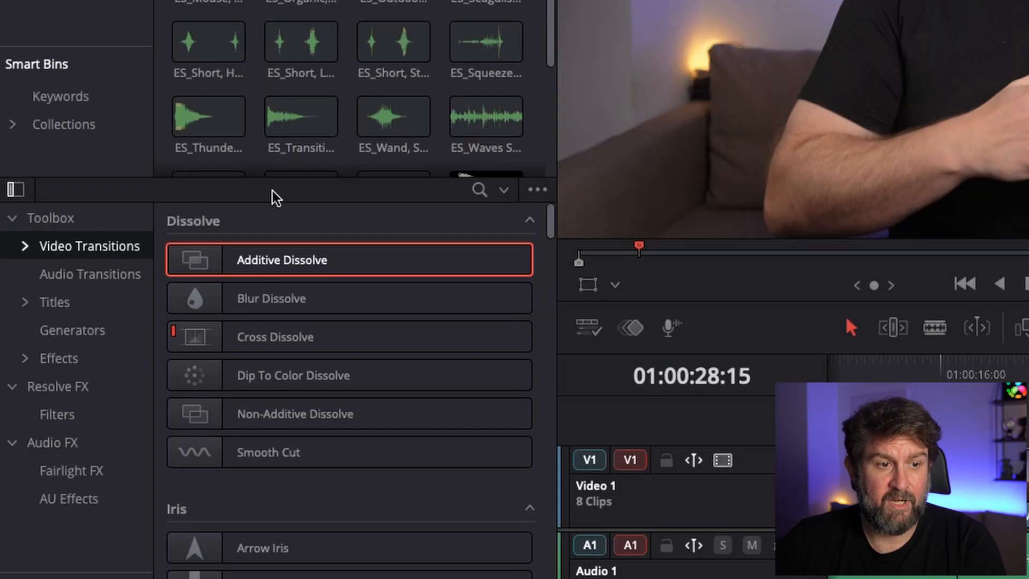
pyautogui.moveTo(48, 223)
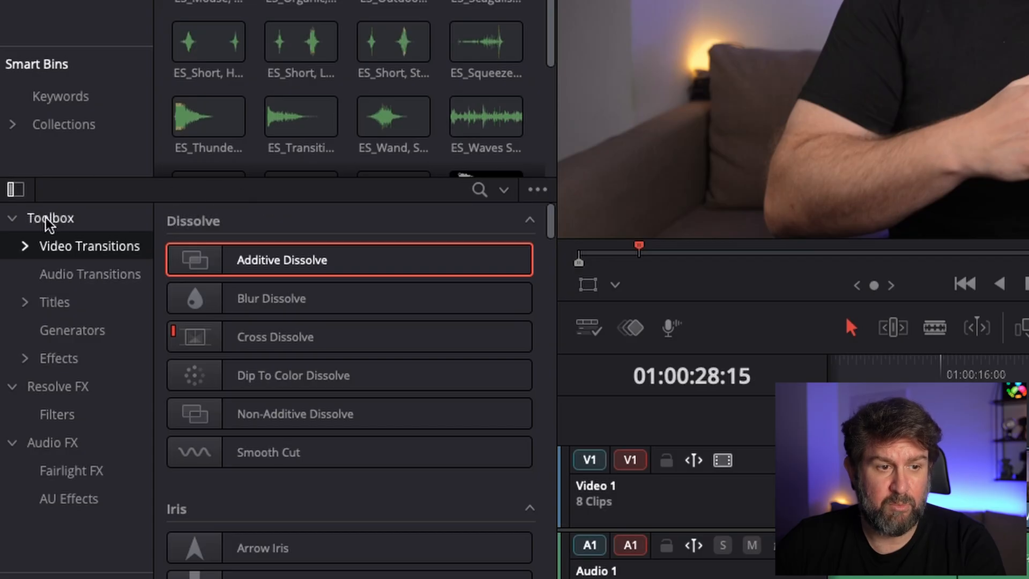
pyautogui.click(90, 274)
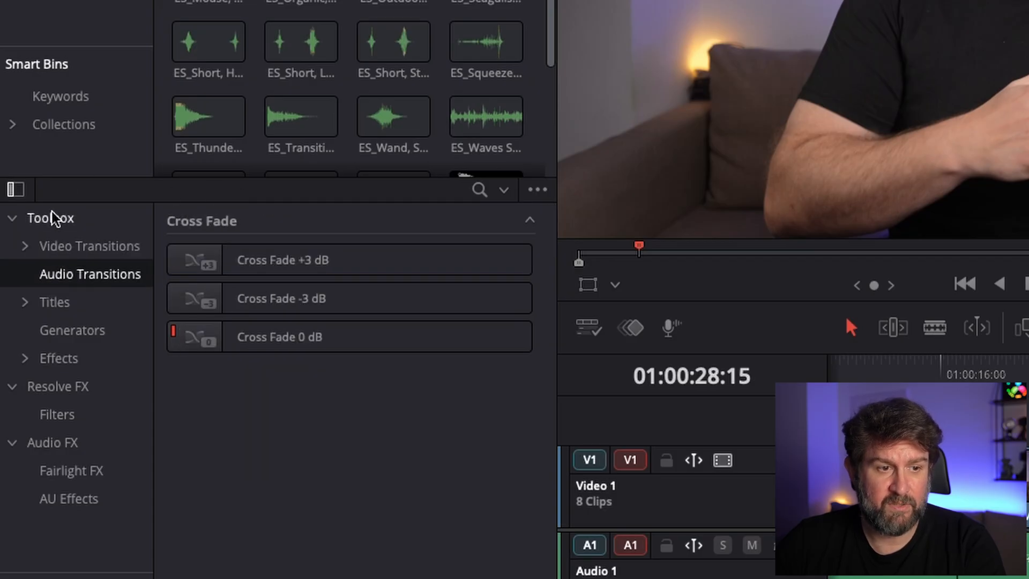
pyautogui.click(89, 247)
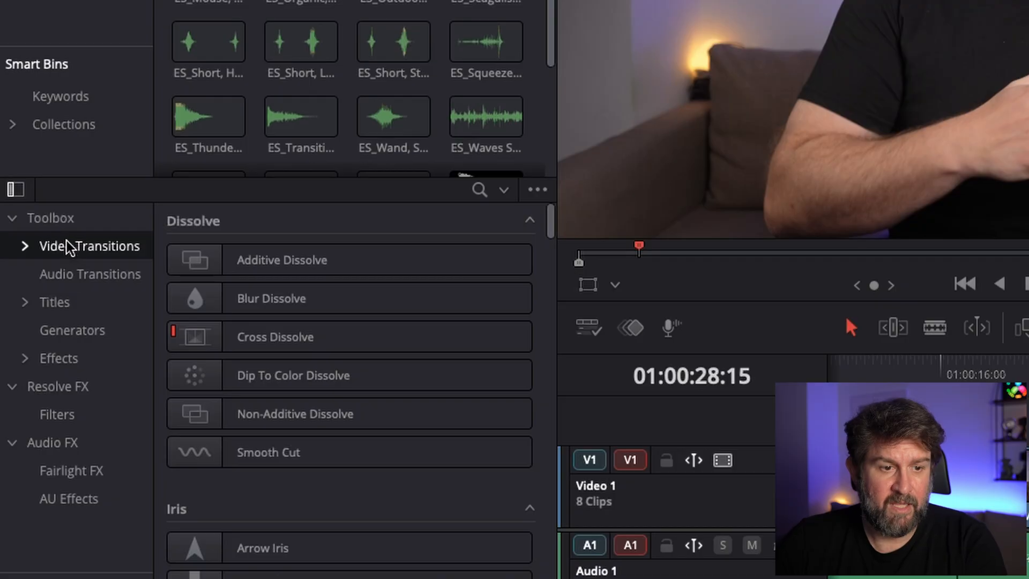
pyautogui.moveTo(324, 236)
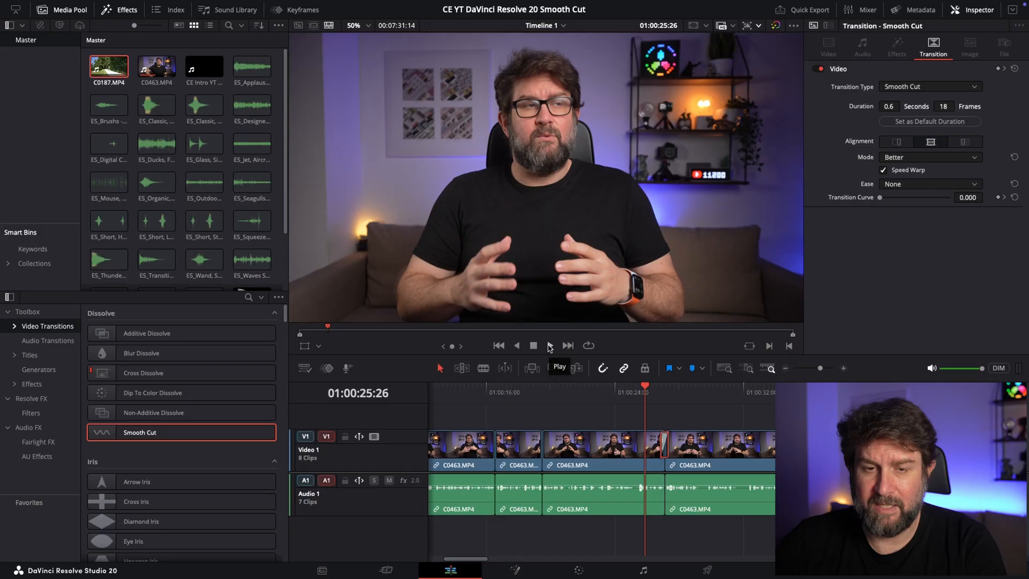
pyautogui.click(551, 346)
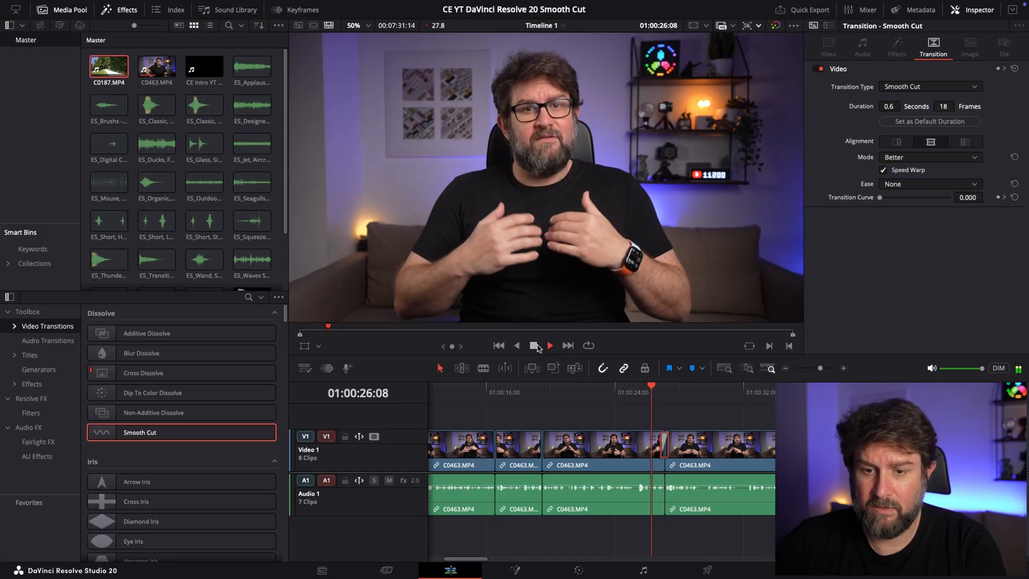
pyautogui.click(533, 345)
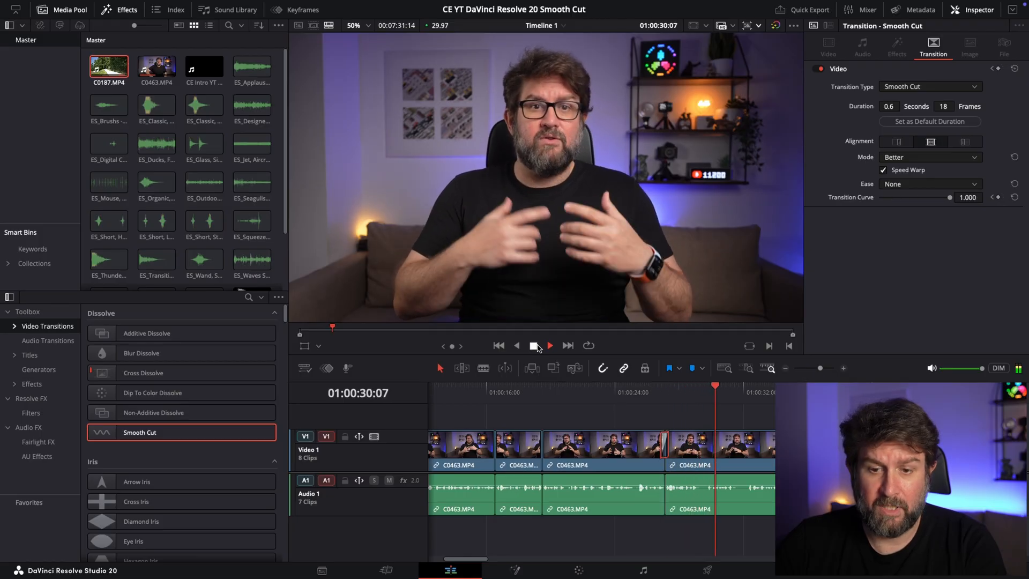
pyautogui.click(550, 345)
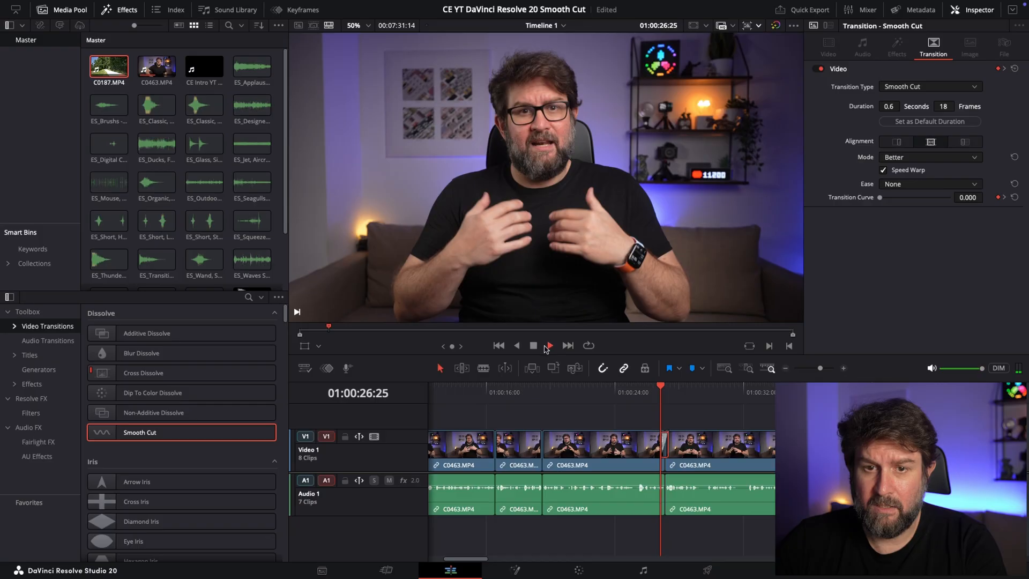
pyautogui.click(550, 346)
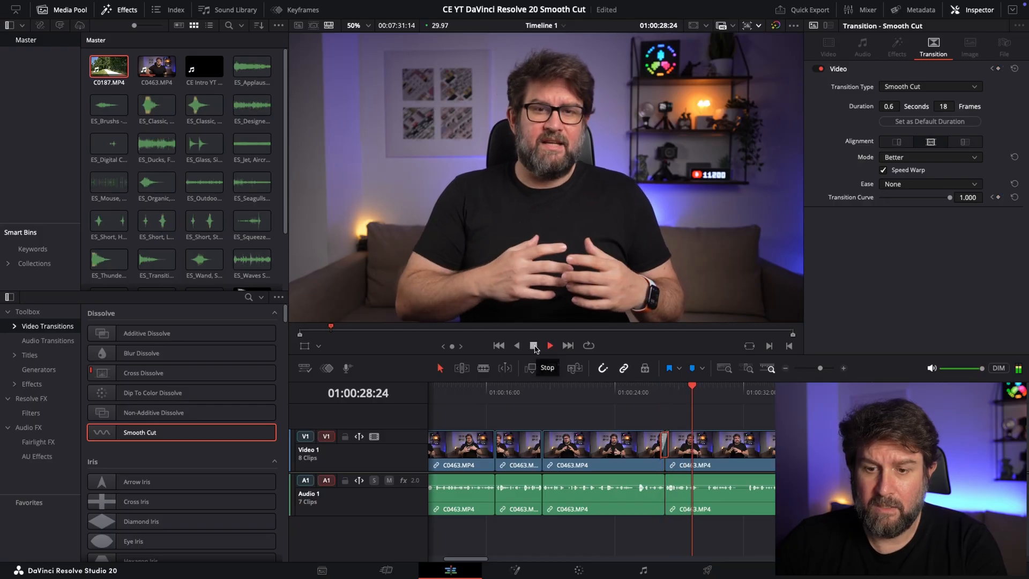
pyautogui.click(533, 345)
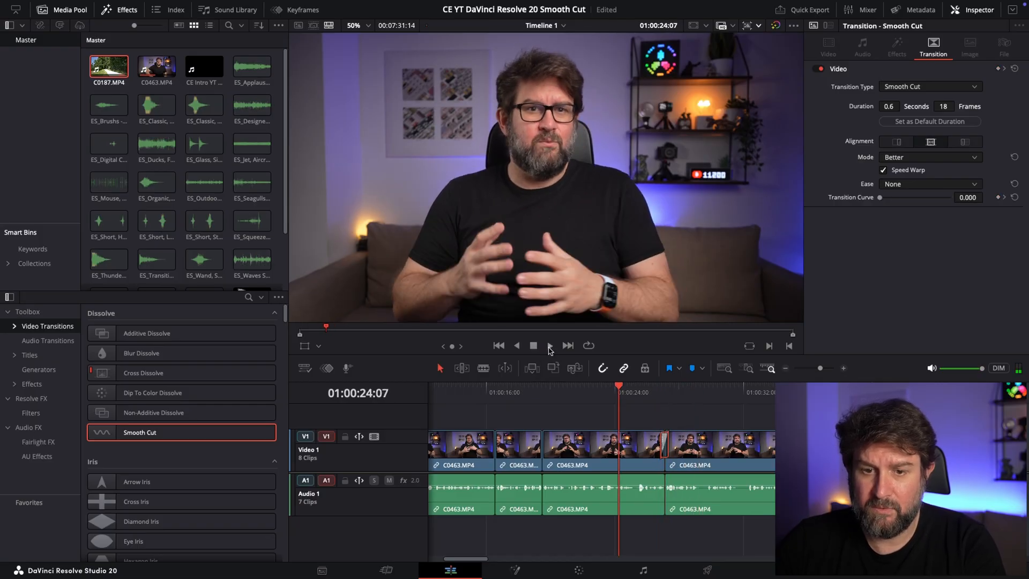
pyautogui.click(549, 345)
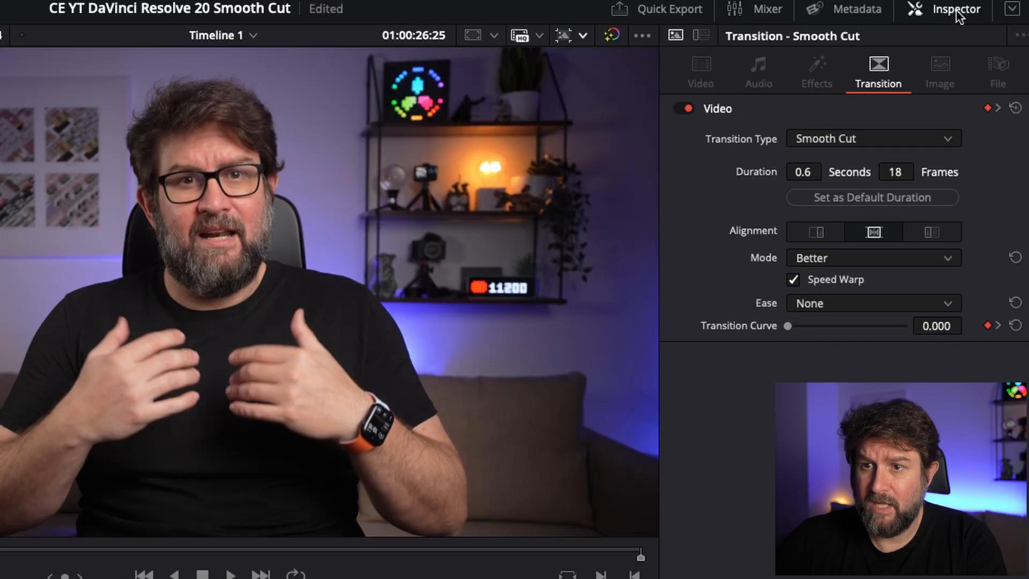
pyautogui.moveTo(875, 90)
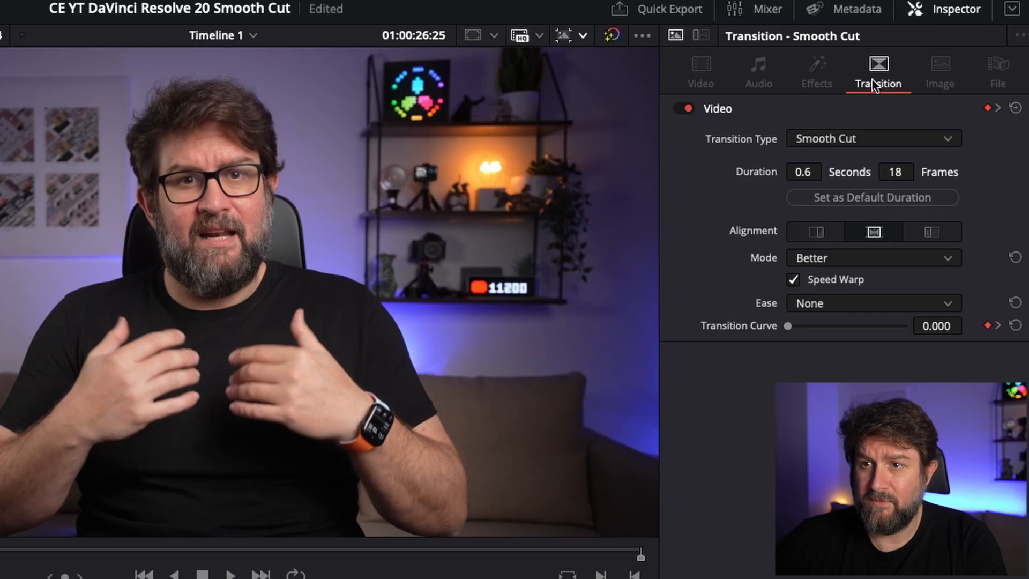
pyautogui.moveTo(903, 87)
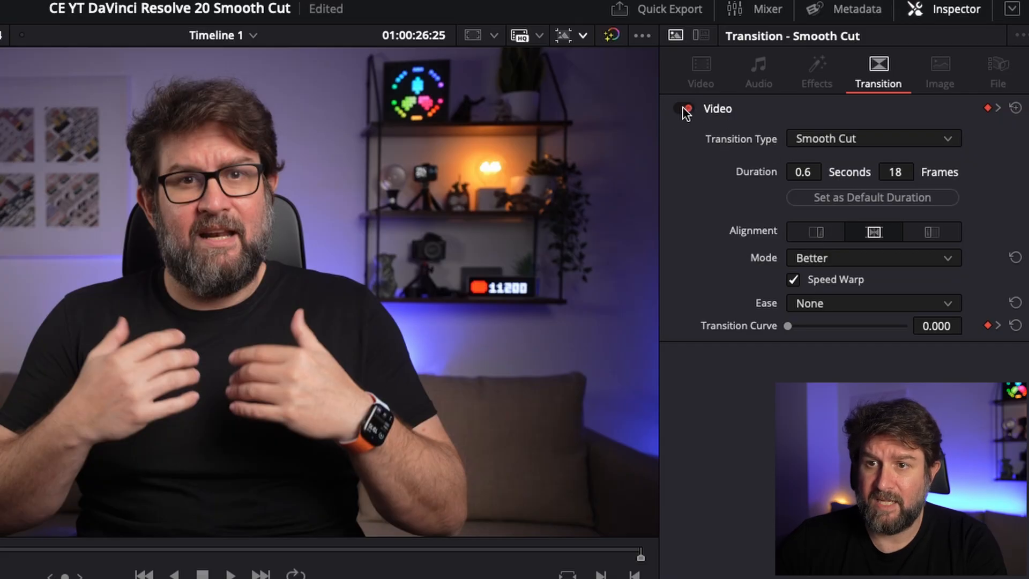
# - Toggle the Smooth Cut's Video switch off and on and confirm Smooth Cut as the transition type
pyautogui.click(683, 109)
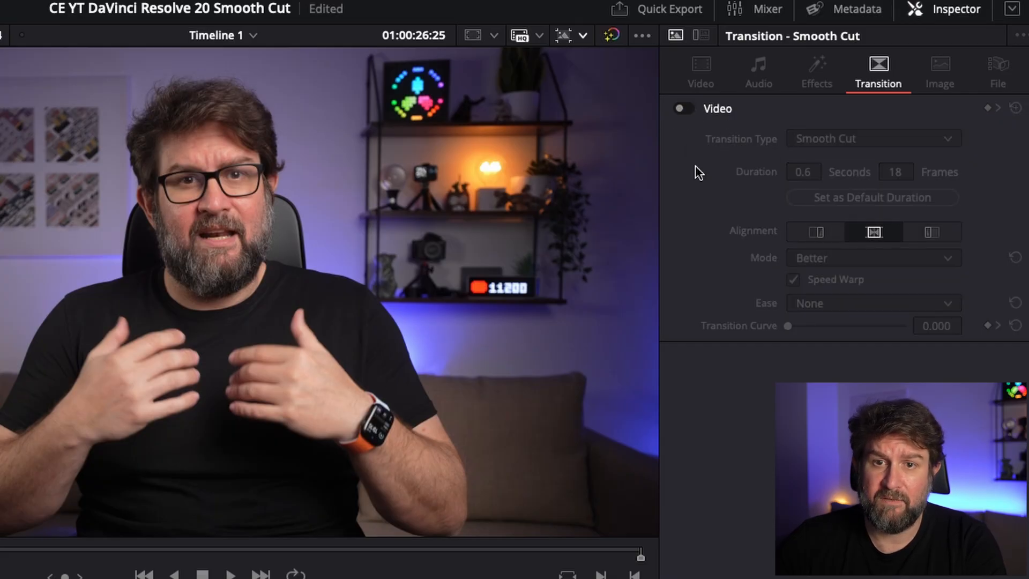
pyautogui.click(681, 108)
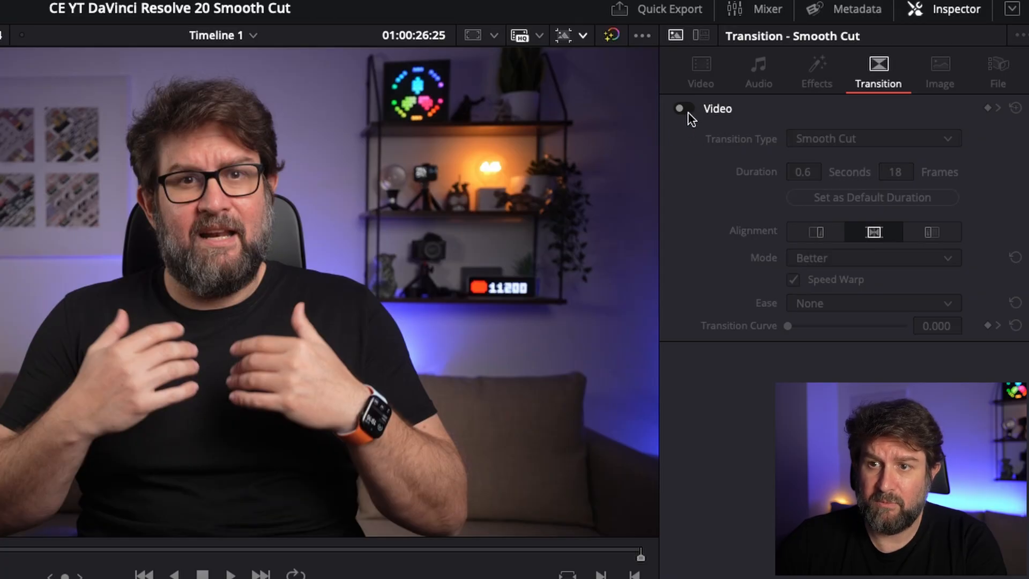
pyautogui.click(683, 108)
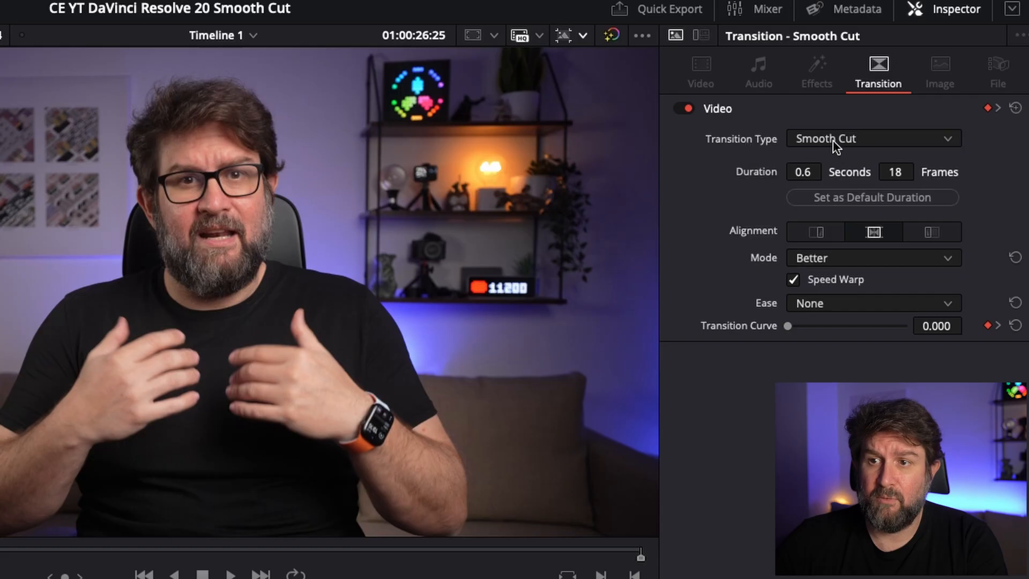
pyautogui.click(872, 138)
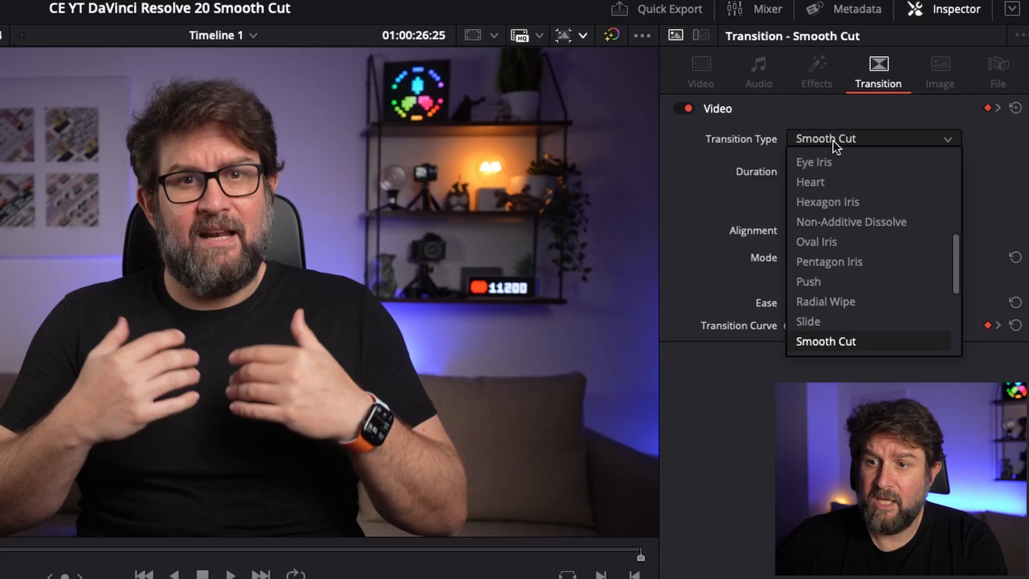
pyautogui.click(826, 342)
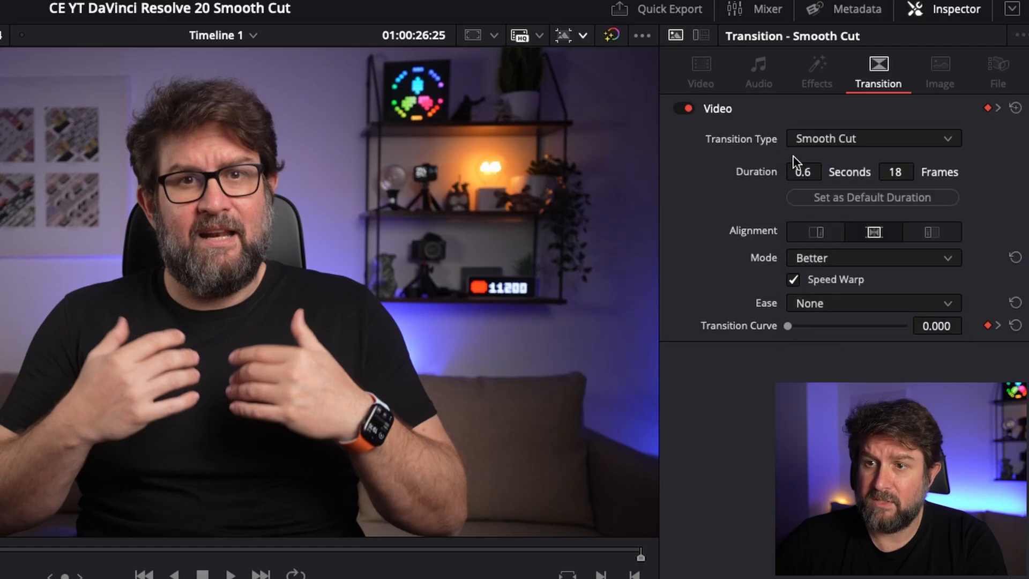
pyautogui.moveTo(714, 173)
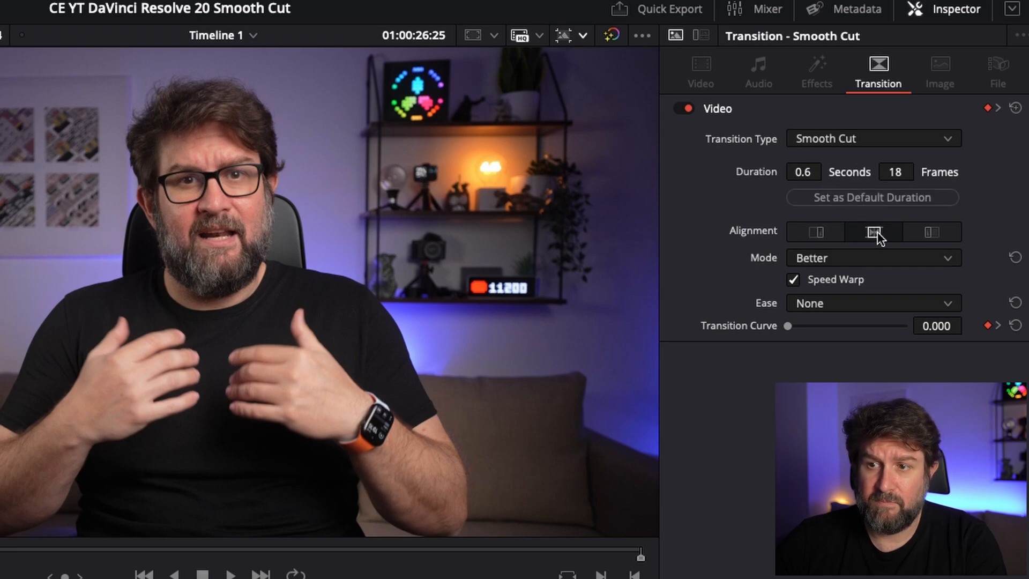
pyautogui.moveTo(860, 253)
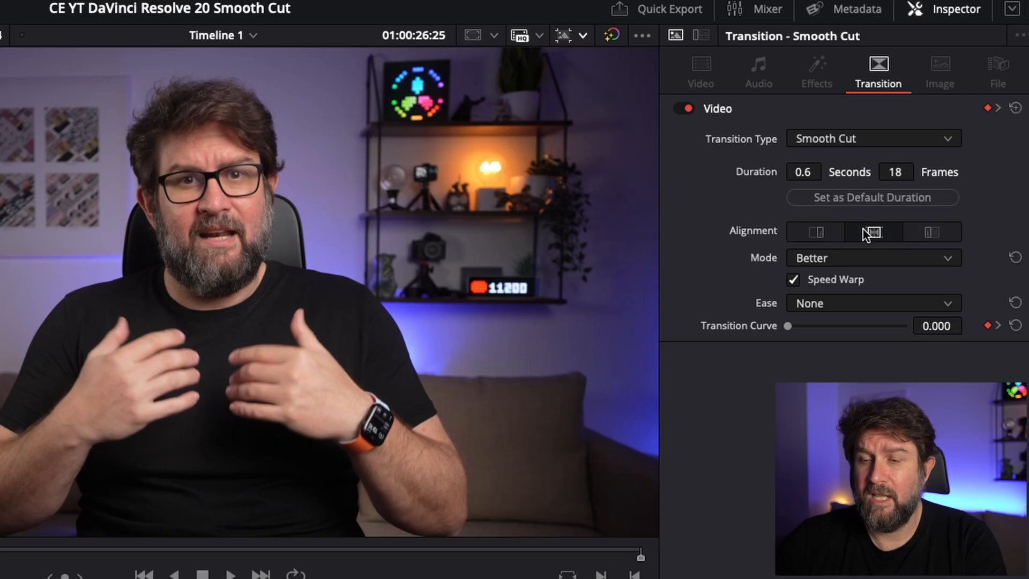
# - Uncheck Speed Warp for the Smooth Cut, keeping its 0.6-second length
pyautogui.click(874, 302)
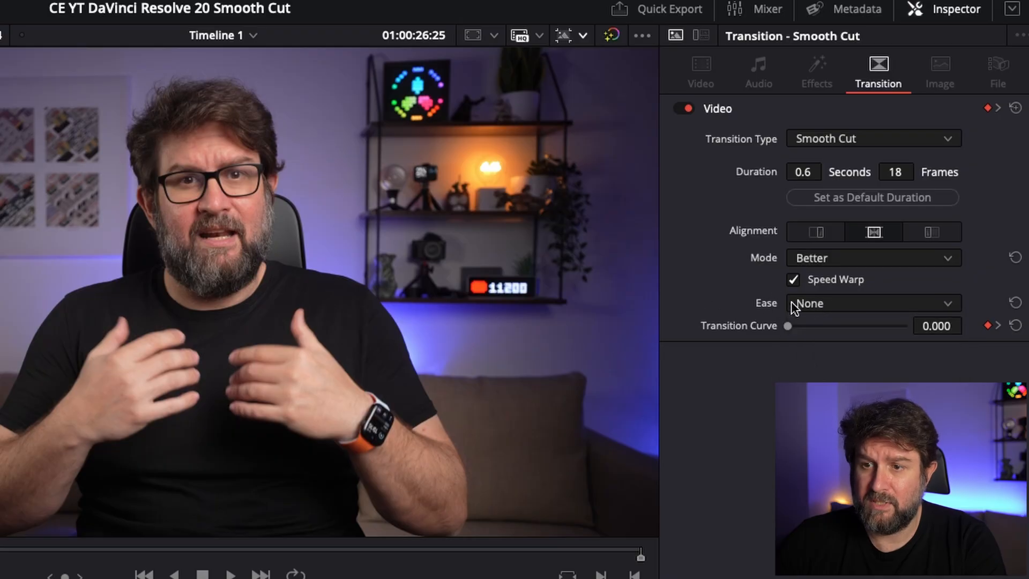
pyautogui.moveTo(731, 298)
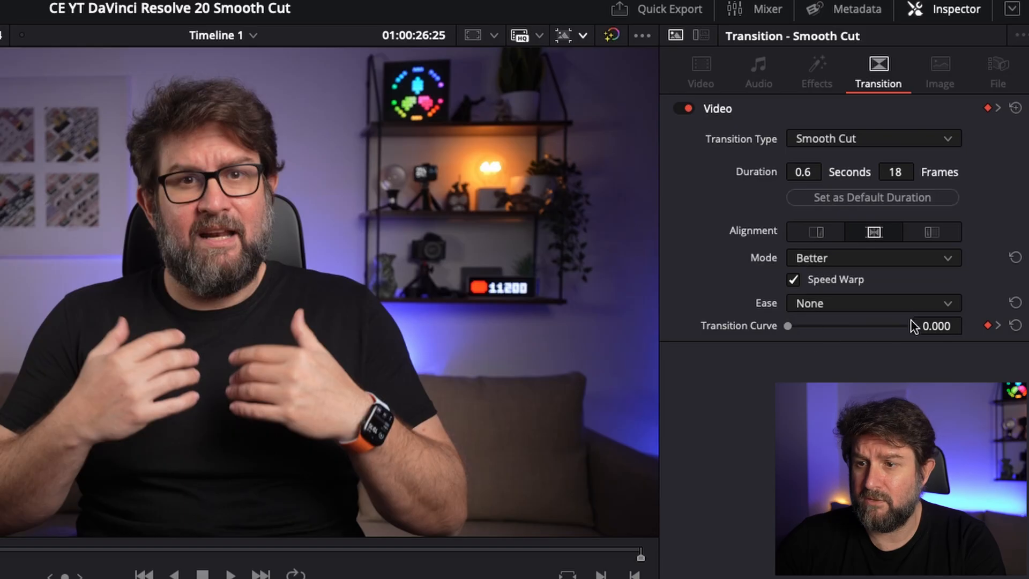
pyautogui.moveTo(752, 270)
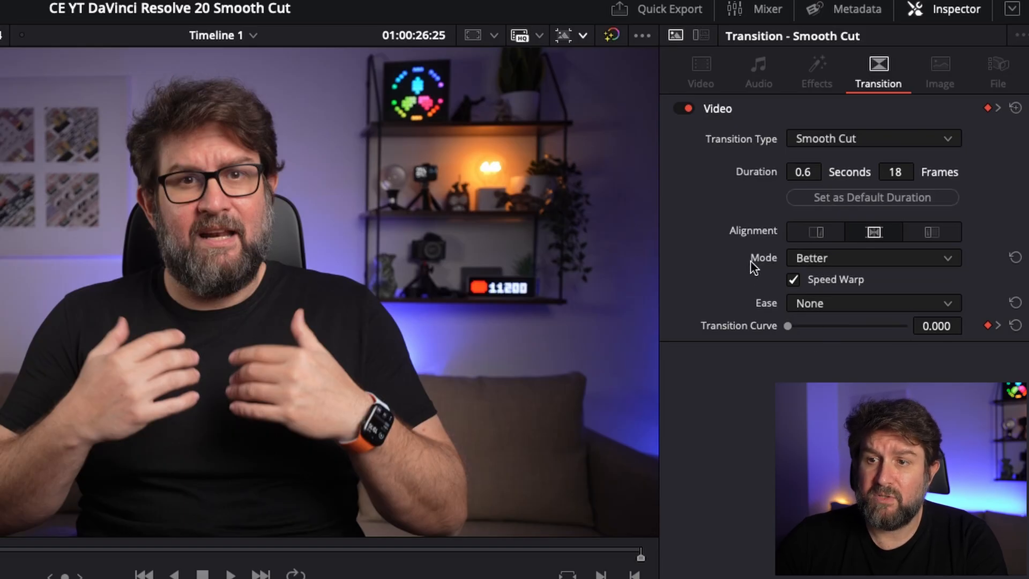
pyautogui.moveTo(773, 281)
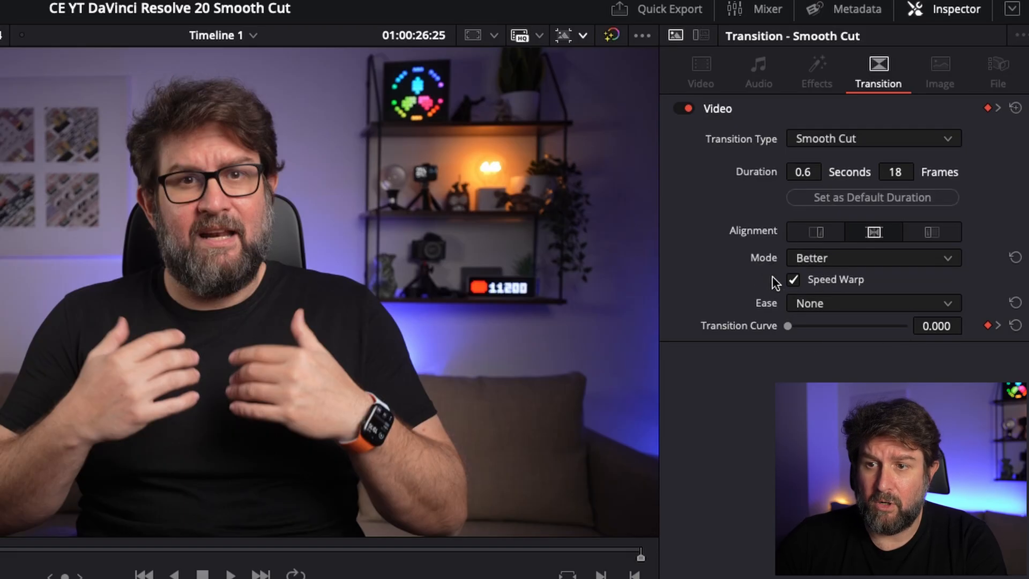
pyautogui.click(793, 279)
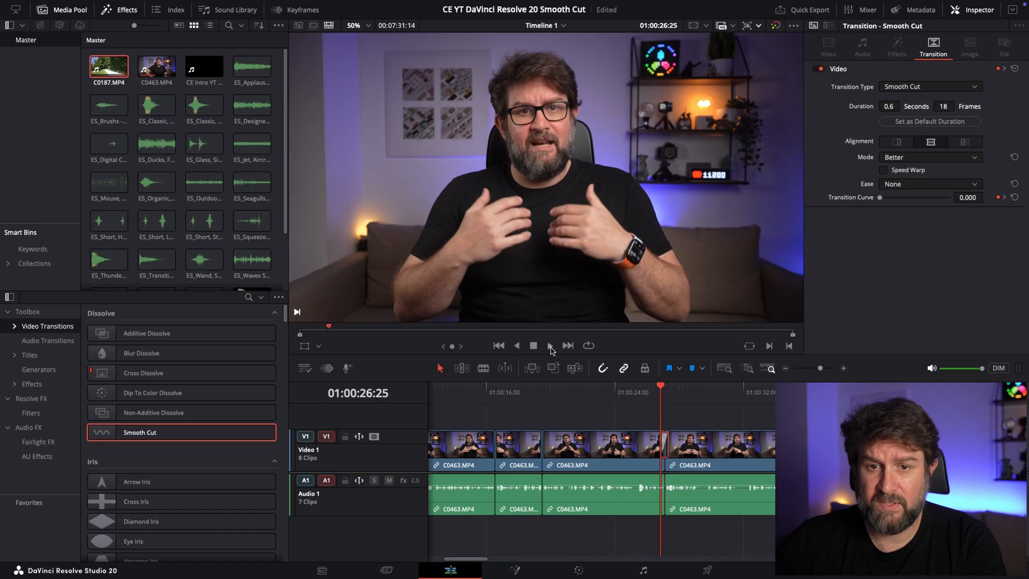
# - Compare playback without Speed Warp, turn Speed Warp on, and play through the transition again
pyautogui.click(550, 346)
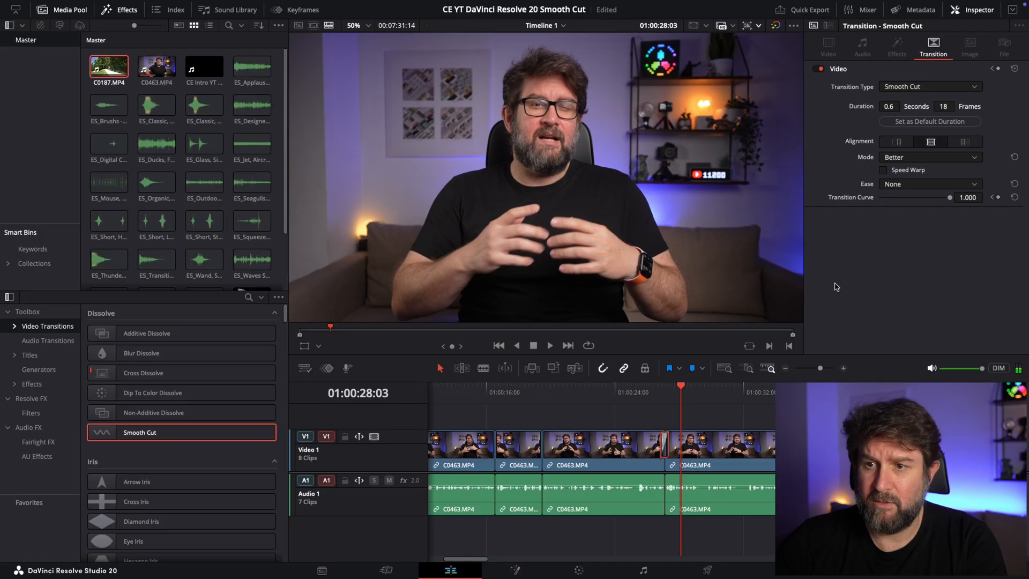
pyautogui.click(883, 169)
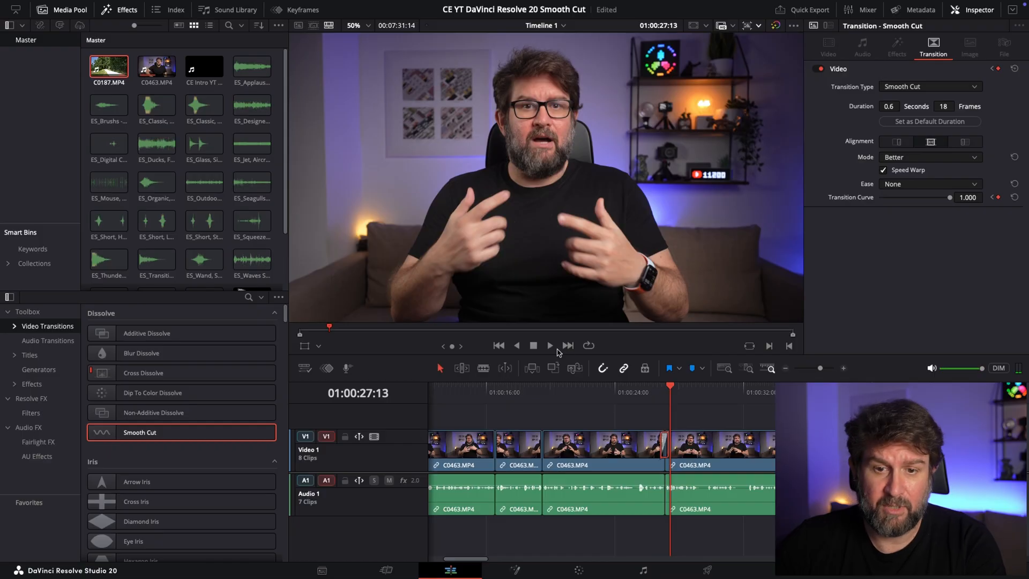
pyautogui.click(534, 345)
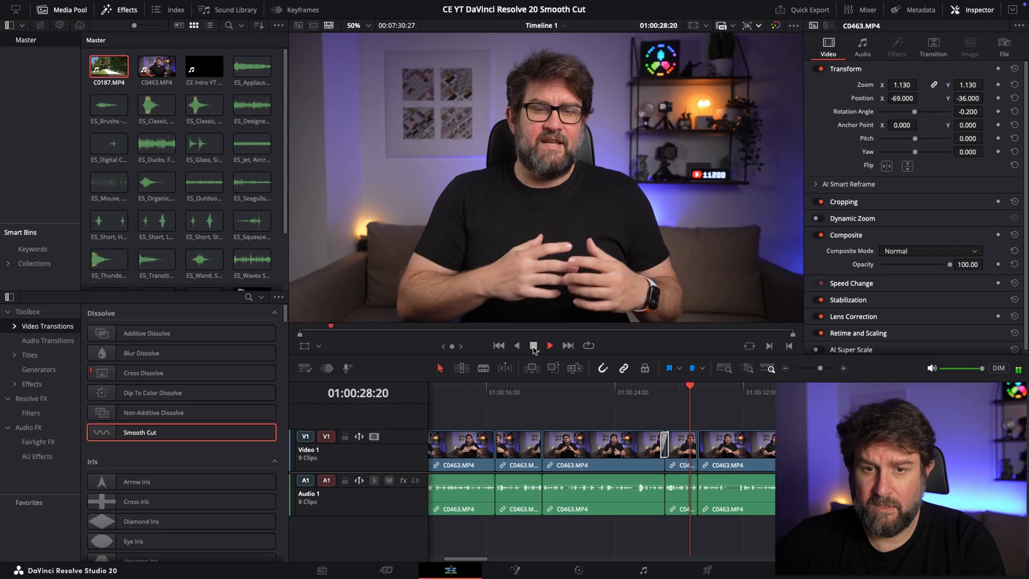
# - Lengthen the Smooth Cut at the latest edit by dragging its edge, then review playback
pyautogui.click(532, 345)
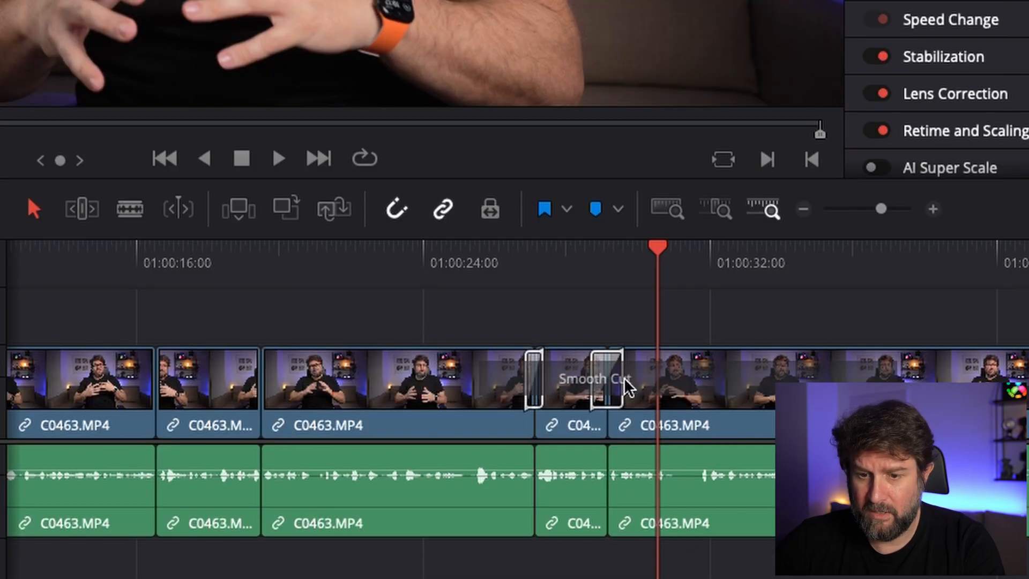
pyautogui.moveTo(617, 384); pyautogui.dragTo(597, 384)
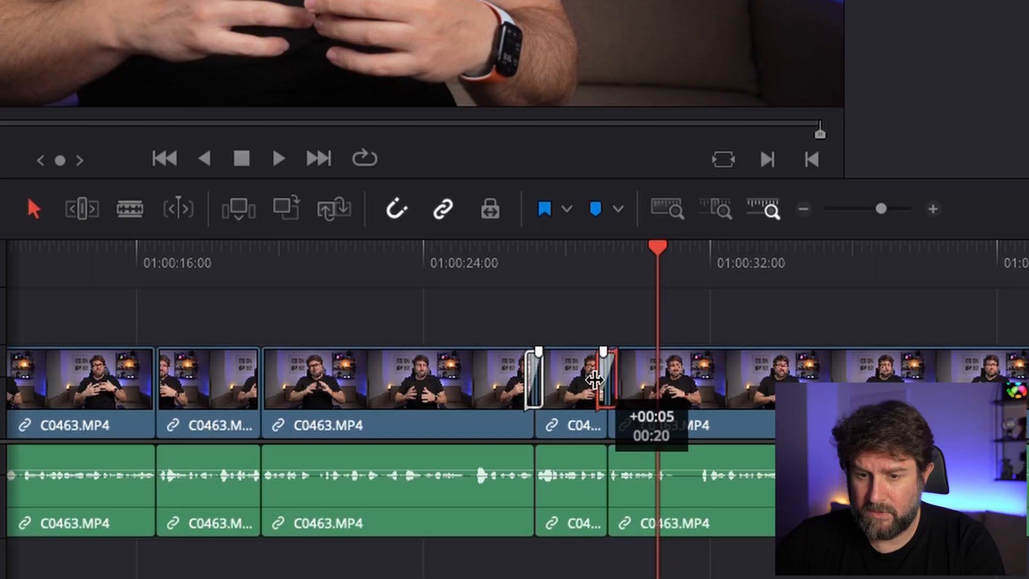
pyautogui.moveTo(597, 381); pyautogui.dragTo(529, 377)
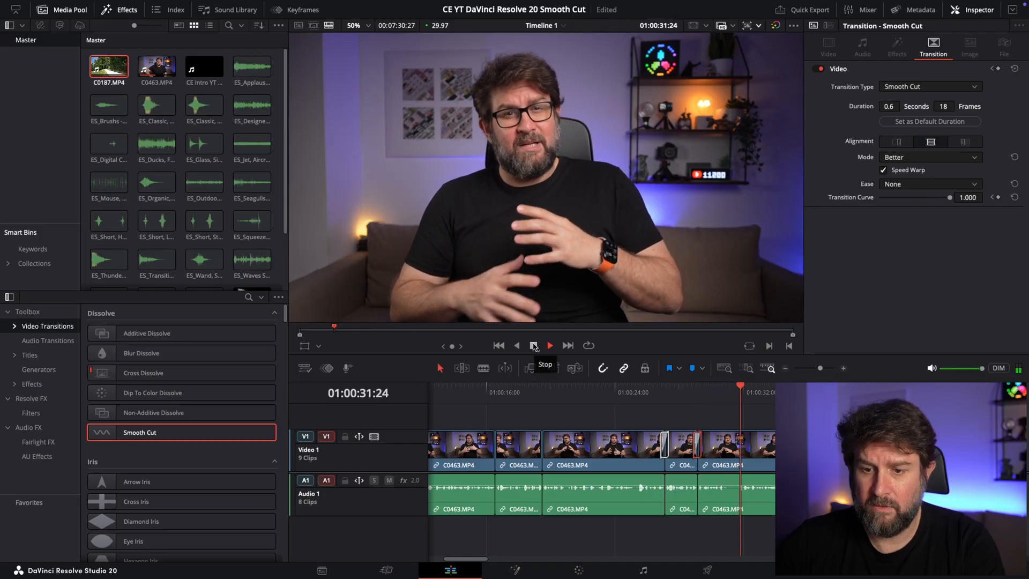
pyautogui.click(533, 345)
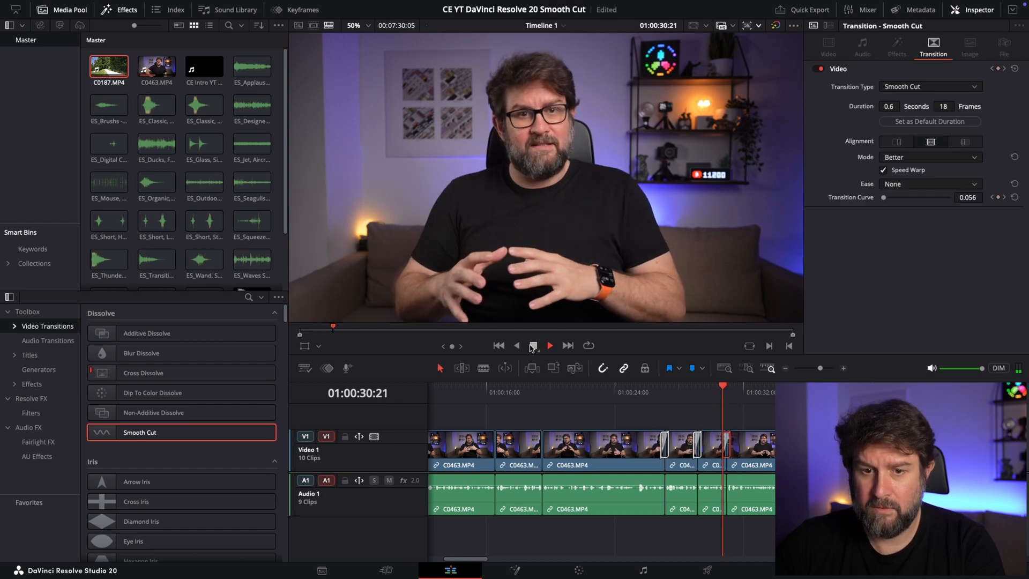
pyautogui.click(534, 345)
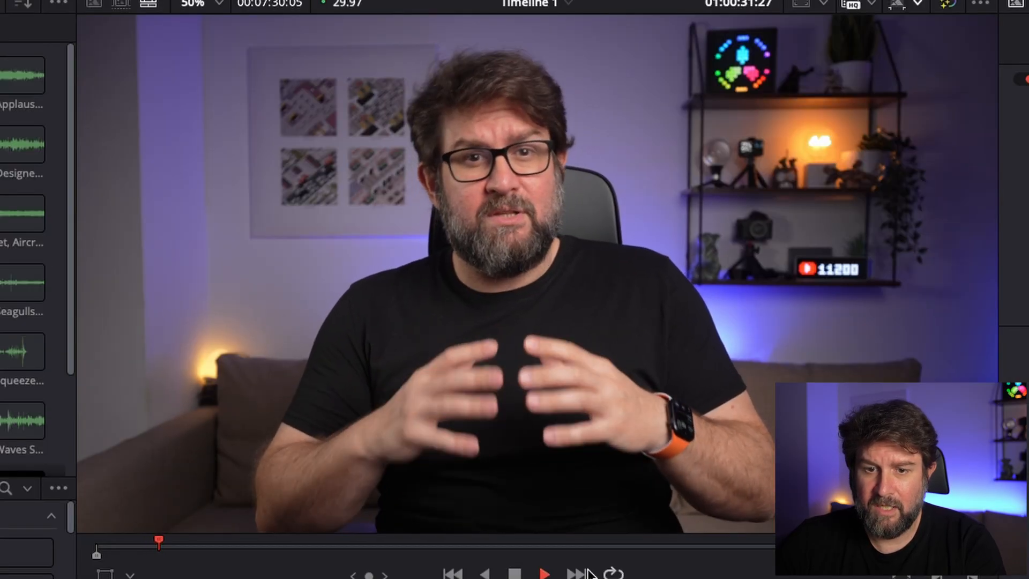
pyautogui.click(546, 572)
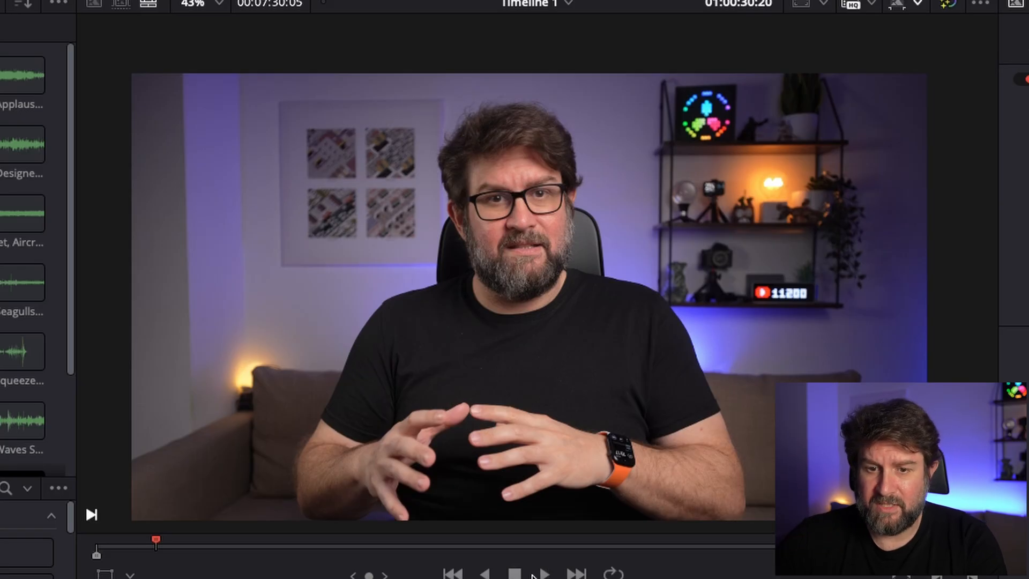
pyautogui.click(544, 572)
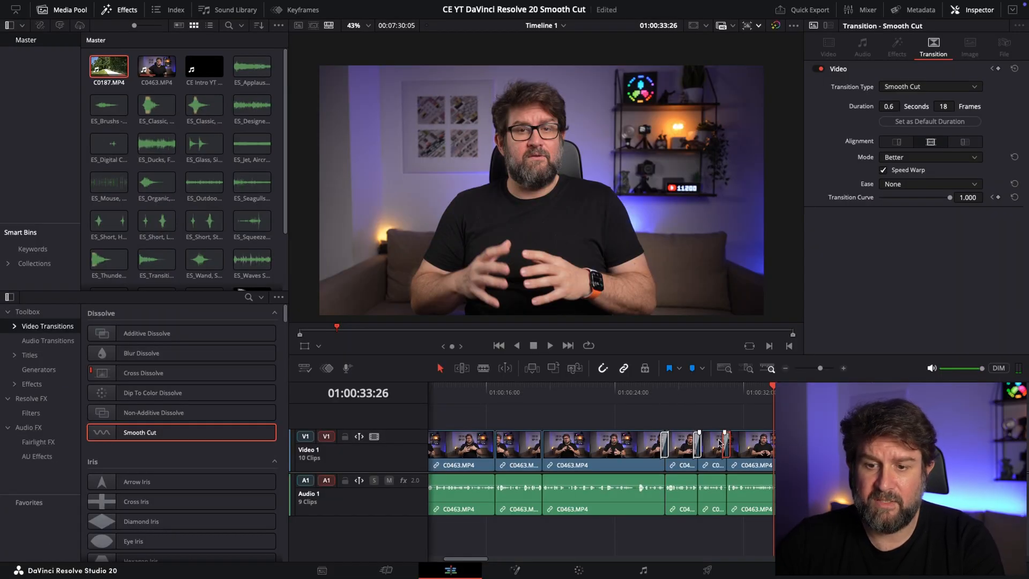
# - Play and stop the talking-head edit before moving to the C0187 walking clip
pyautogui.click(534, 345)
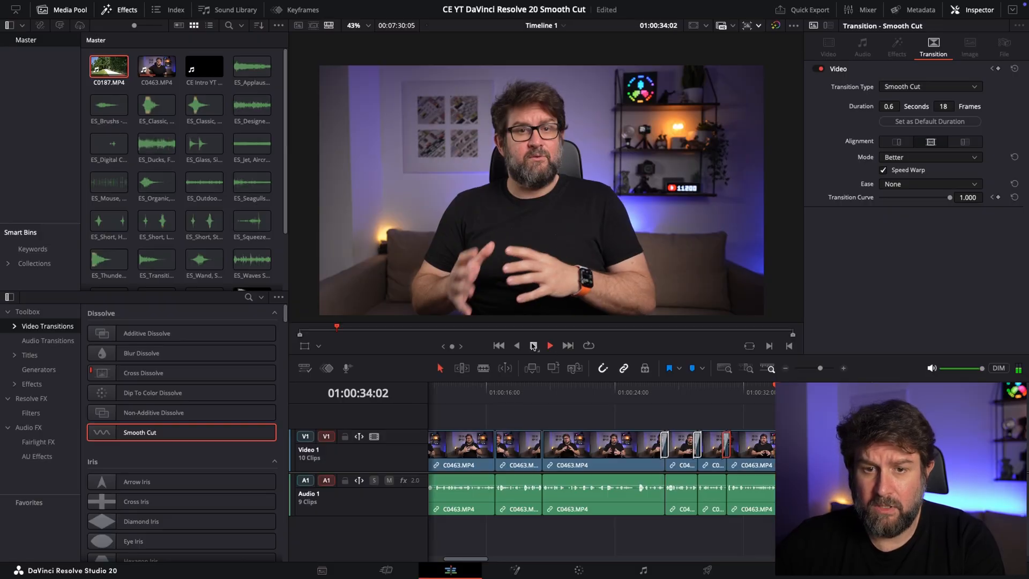
pyautogui.click(534, 345)
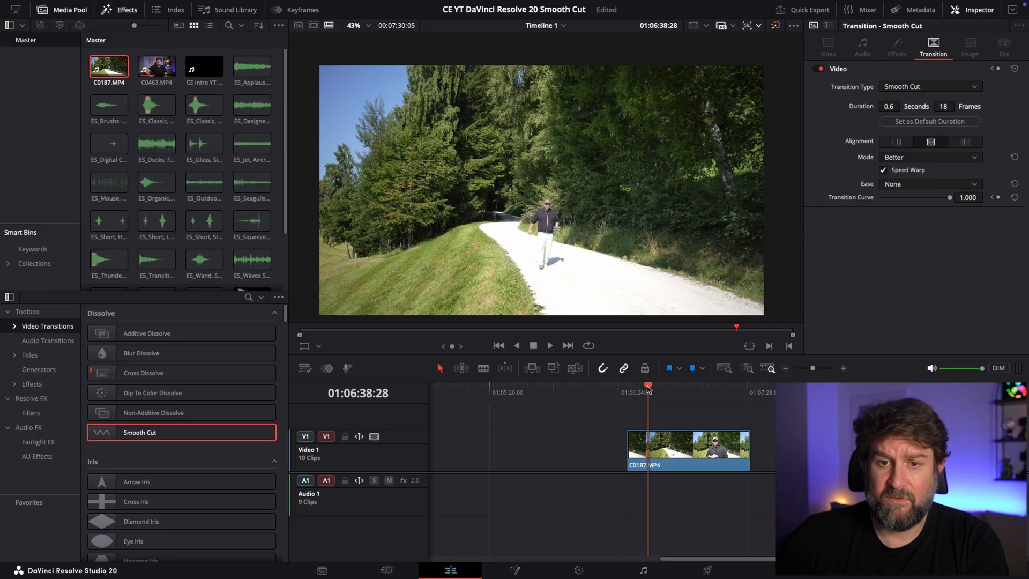
# - Scrub and zoom into the C0187 walking clip and play it to find the pause around 01:06:32
pyautogui.moveTo(648, 384); pyautogui.dragTo(638, 384)
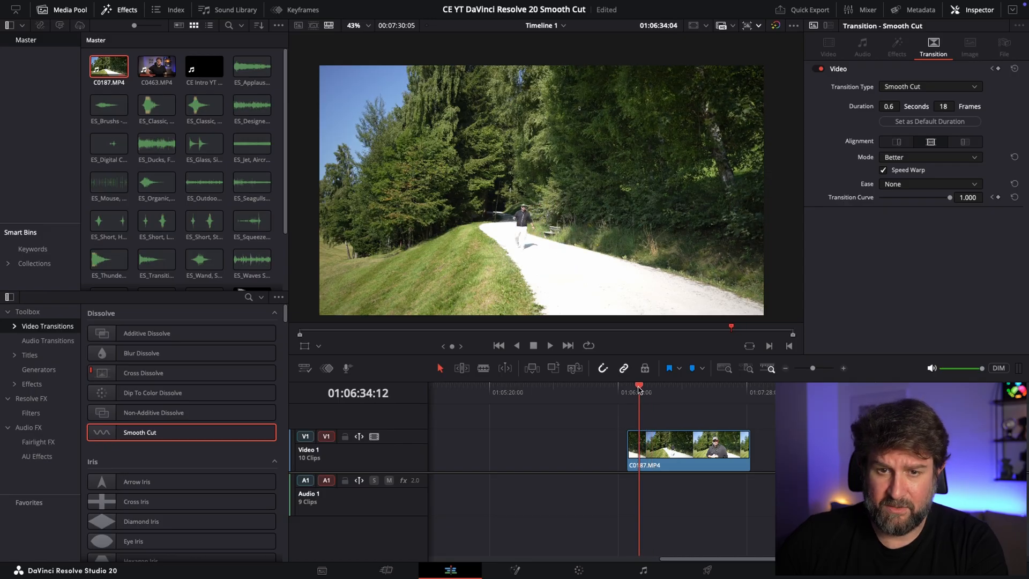
pyautogui.moveTo(640, 386); pyautogui.dragTo(634, 385)
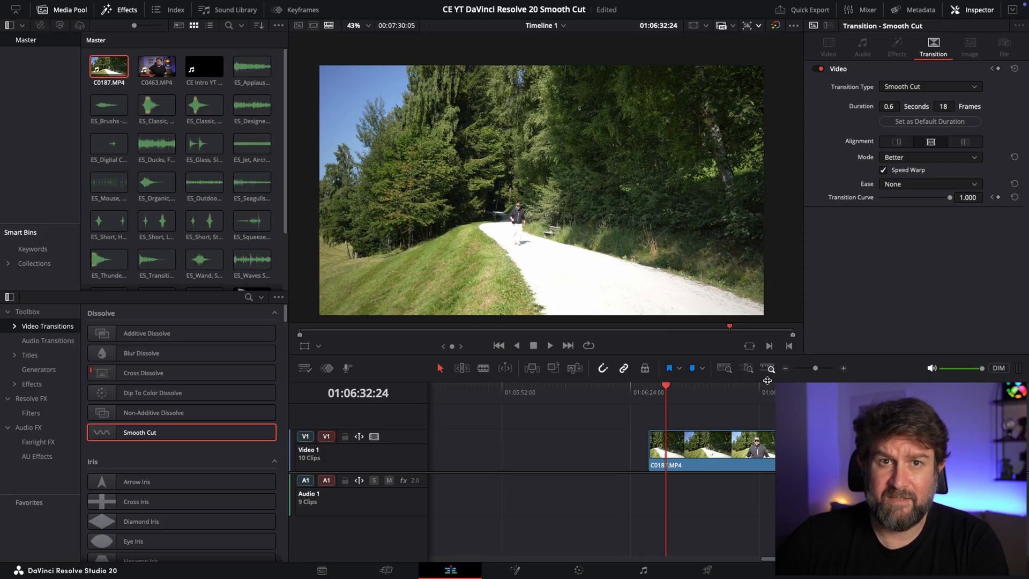
pyautogui.moveTo(665, 386); pyautogui.dragTo(660, 386)
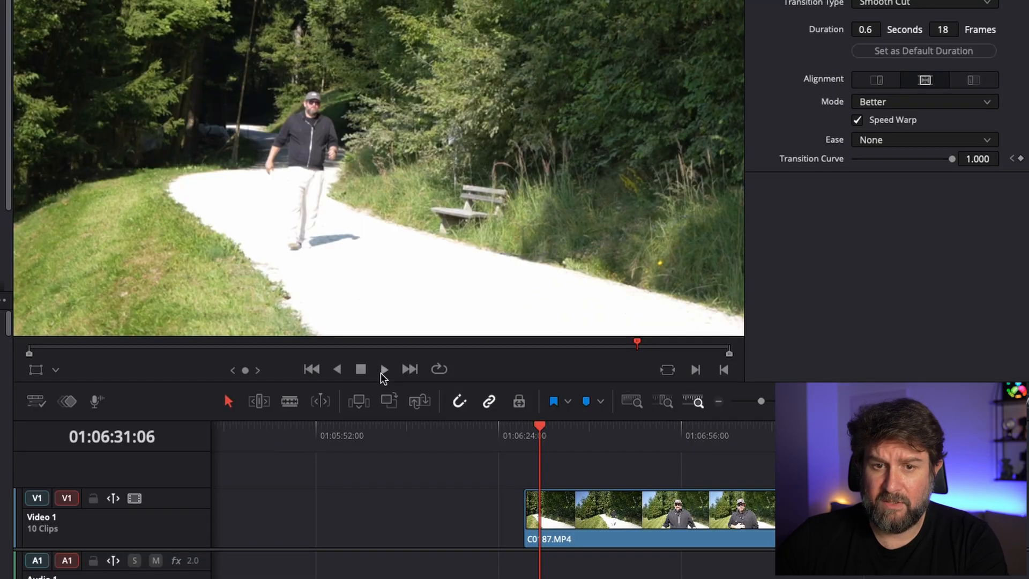
pyautogui.click(384, 369)
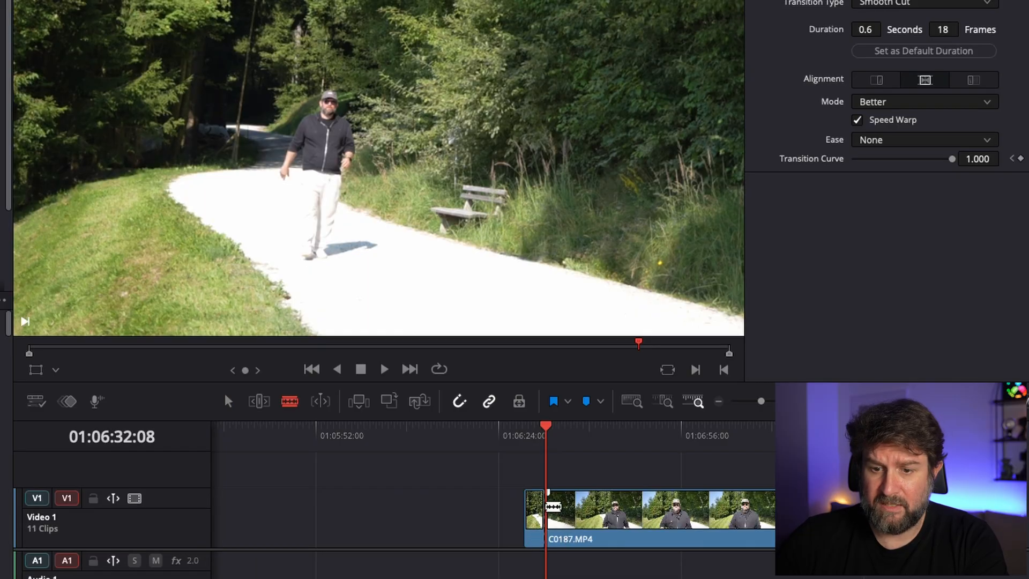
# - Split the walking clip at the pause end and lengthen the bridging Smooth Cut toward 26 frames
pyautogui.click(566, 435)
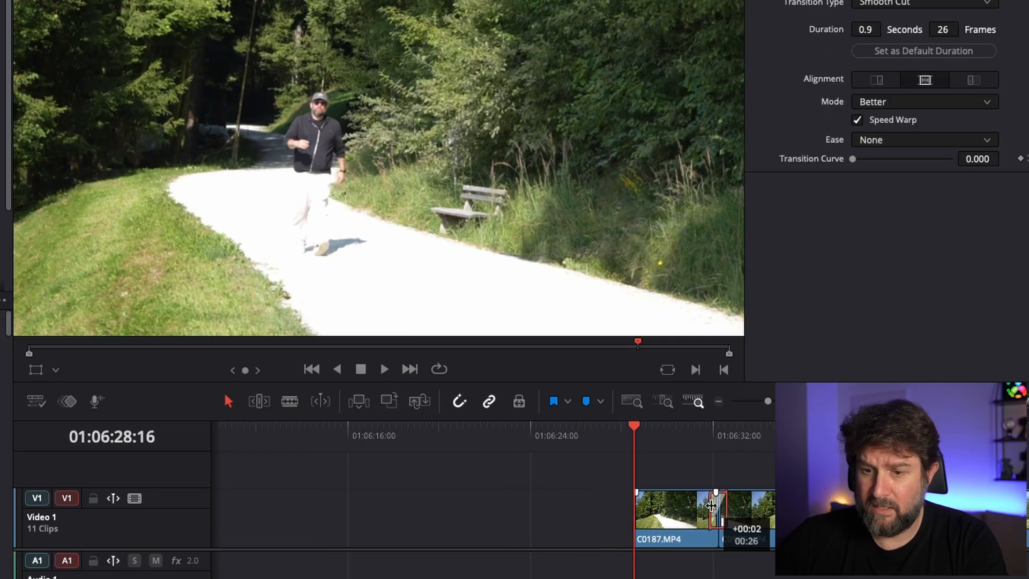
pyautogui.moveTo(711, 504); pyautogui.dragTo(715, 505)
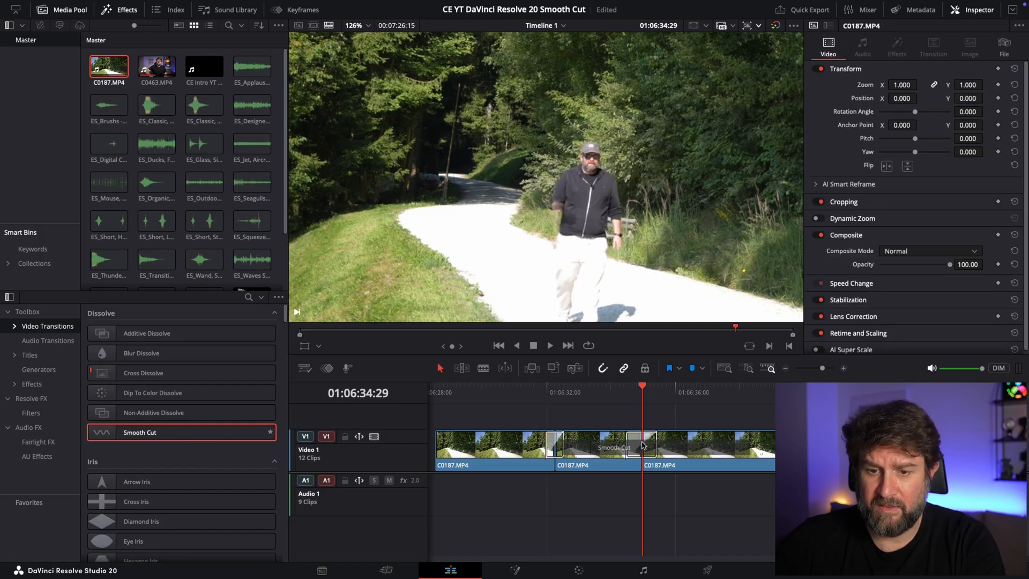
# - Adjust the second Smooth Cut on the walking clip to 0.9 s / 26 frames and play it back
pyautogui.click(637, 448)
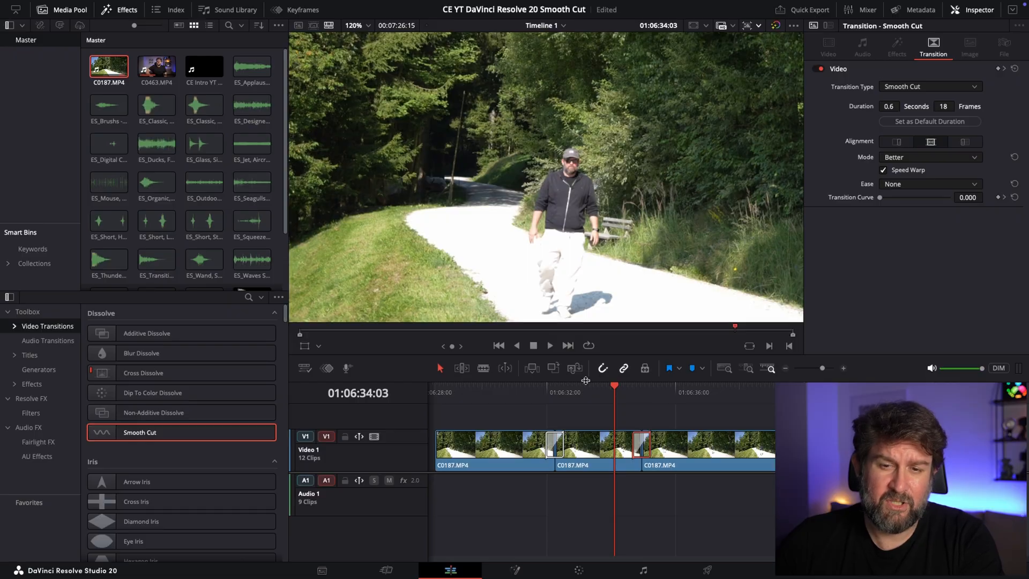
pyautogui.moveTo(640, 442); pyautogui.dragTo(637, 443)
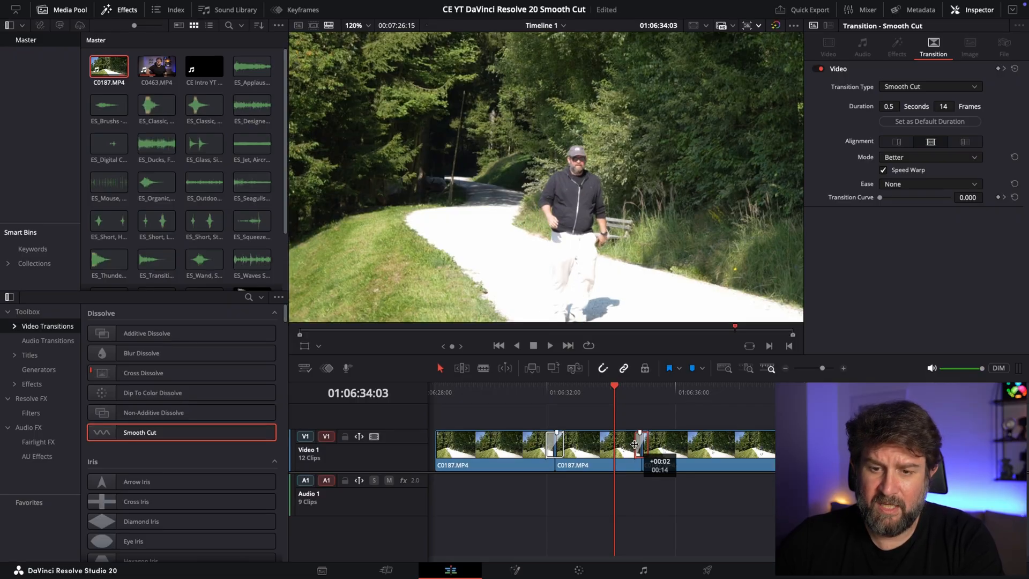
pyautogui.moveTo(640, 449); pyautogui.dragTo(650, 449)
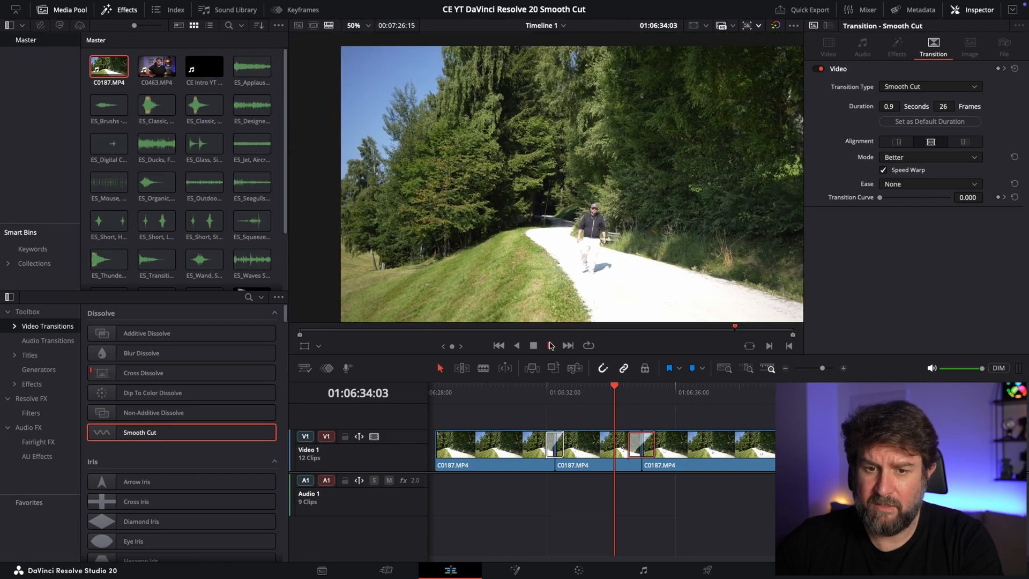
pyautogui.click(550, 345)
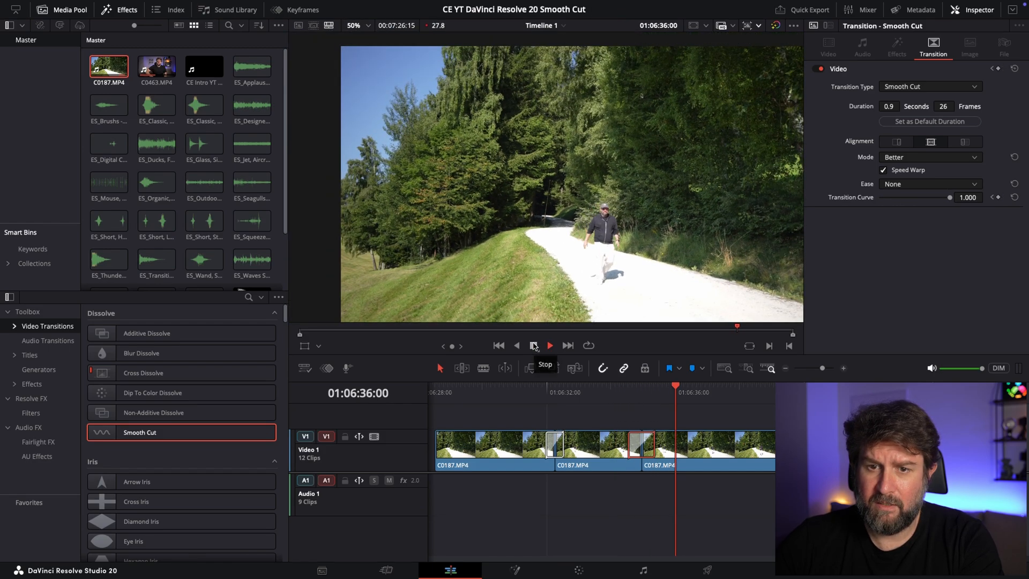
pyautogui.click(533, 345)
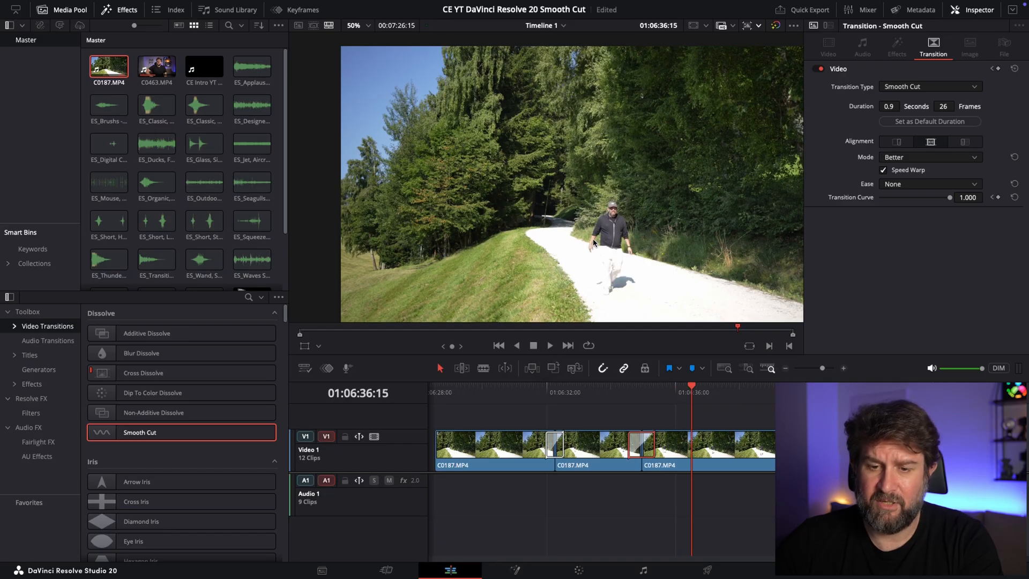